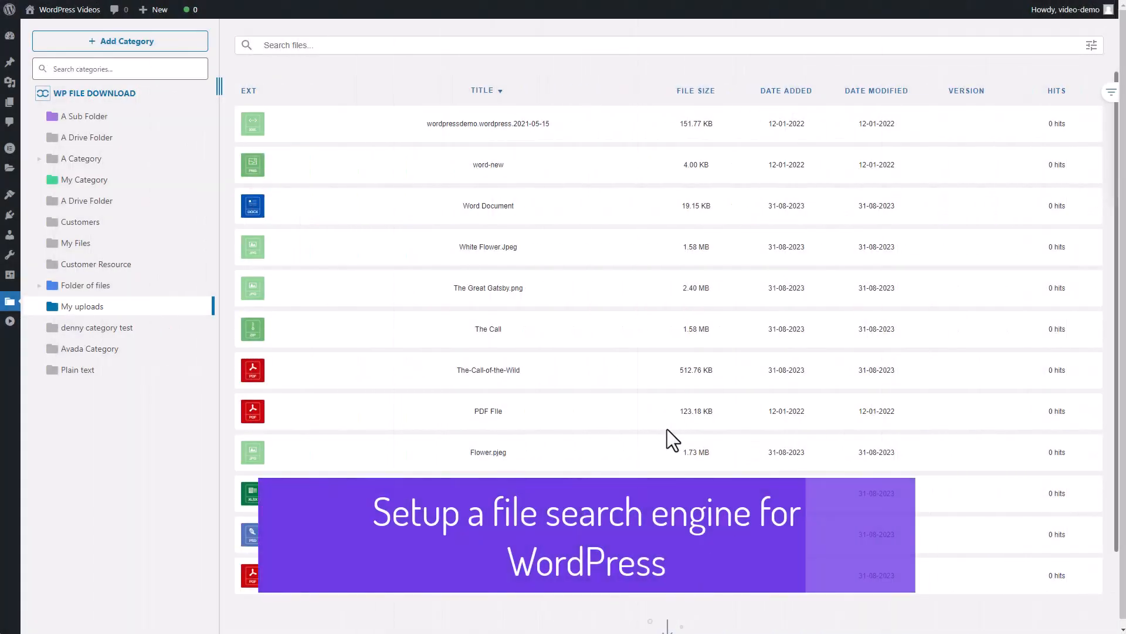
mouse_move(659, 422)
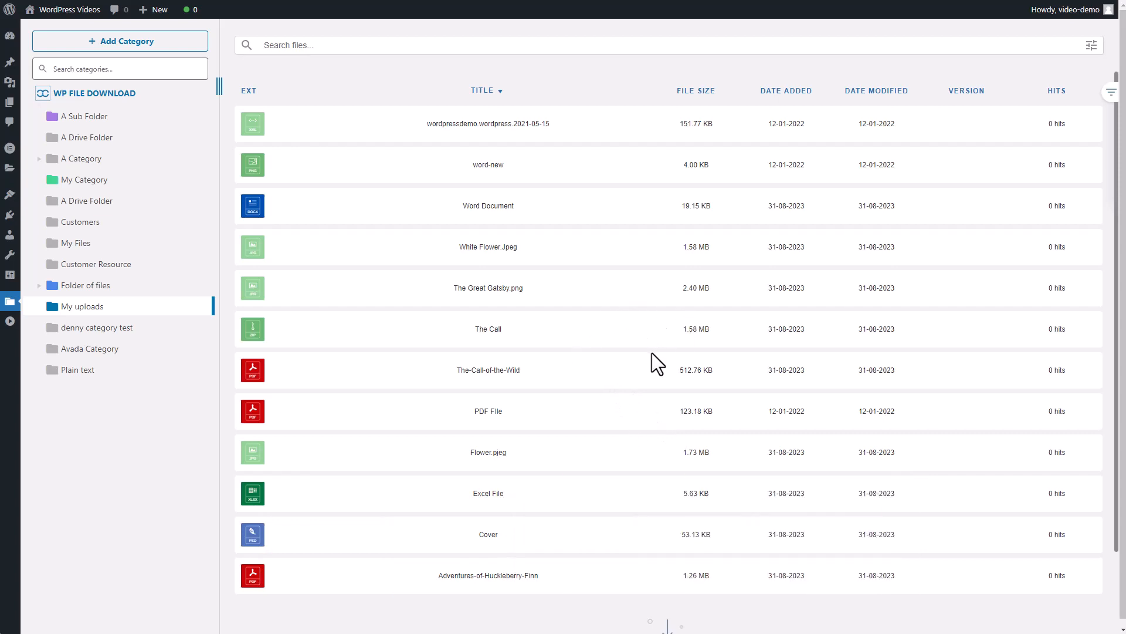
mouse_move(741, 370)
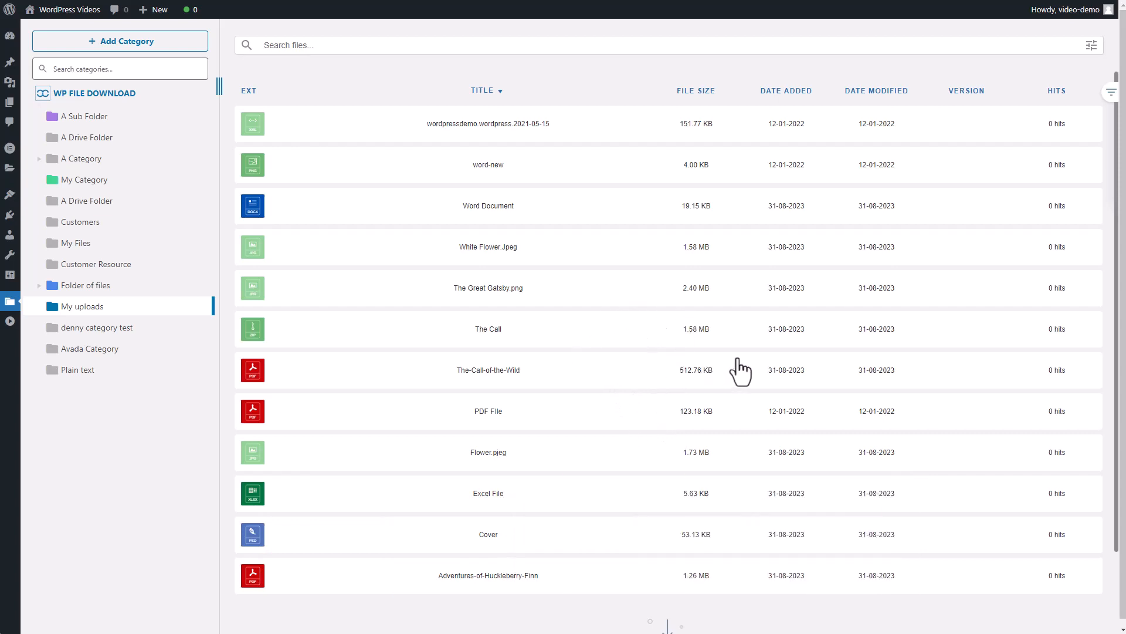
mouse_move(697, 377)
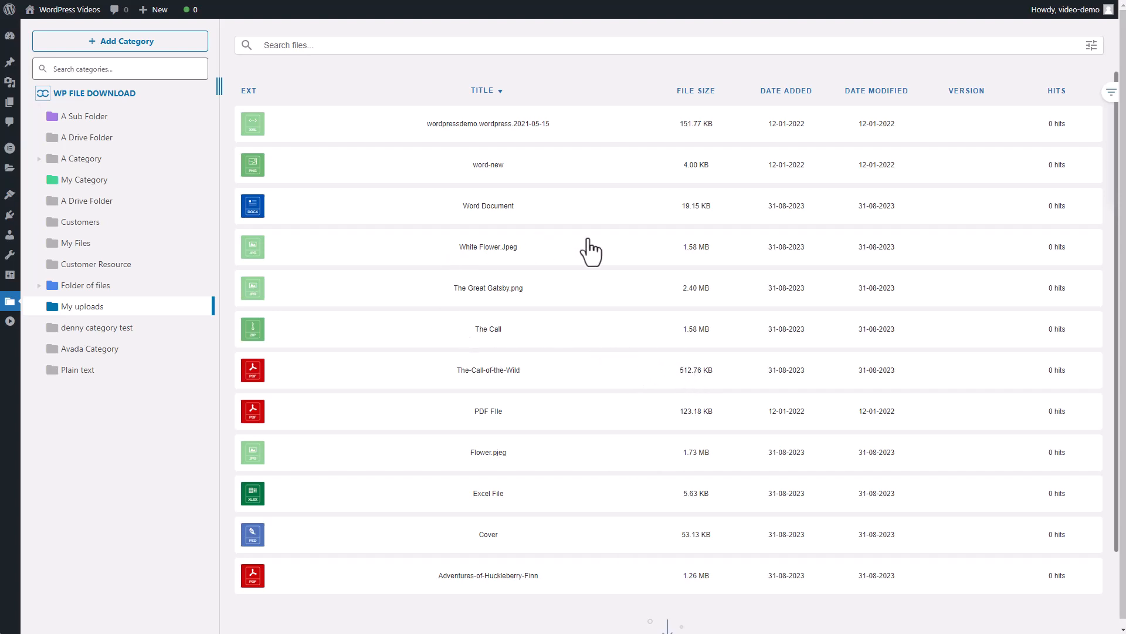
mouse_move(652, 359)
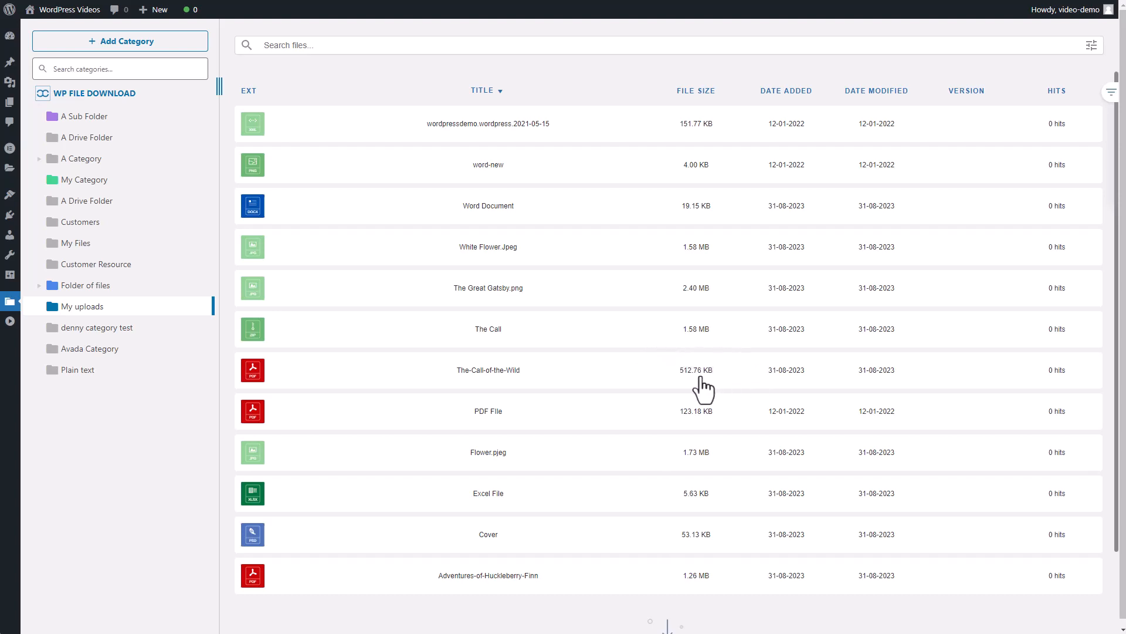
mouse_move(674, 305)
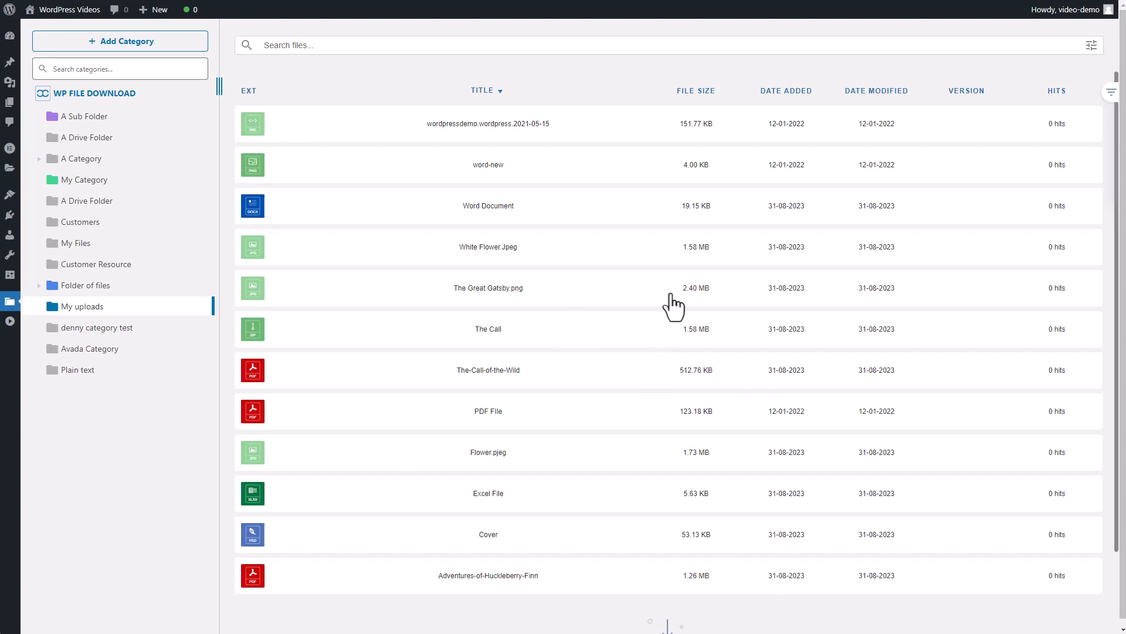
mouse_move(499, 203)
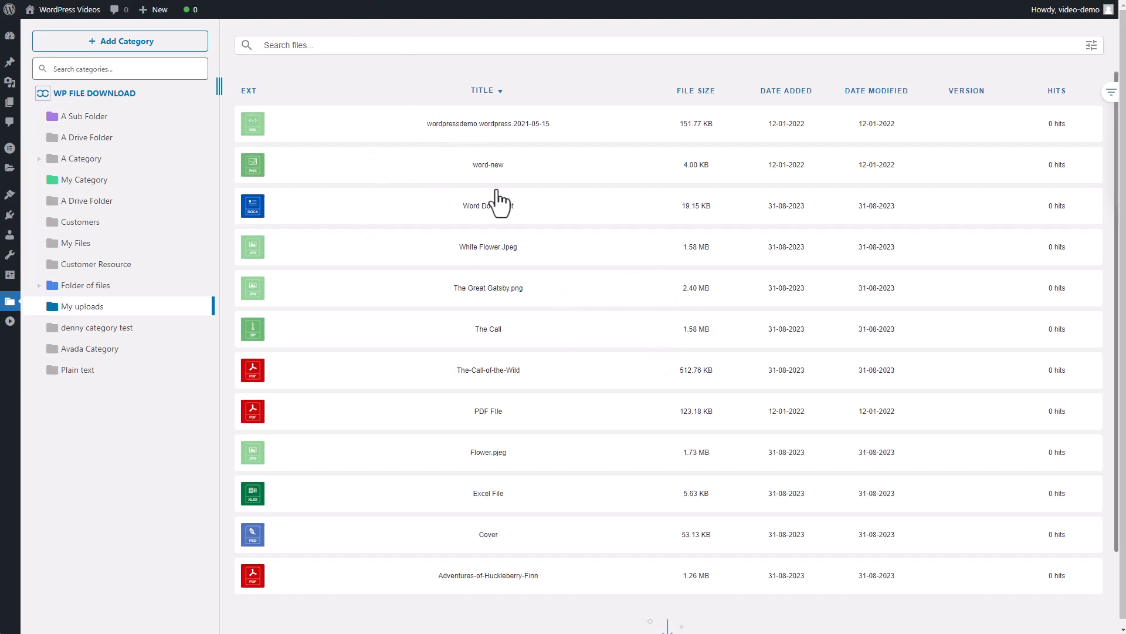
mouse_move(484, 434)
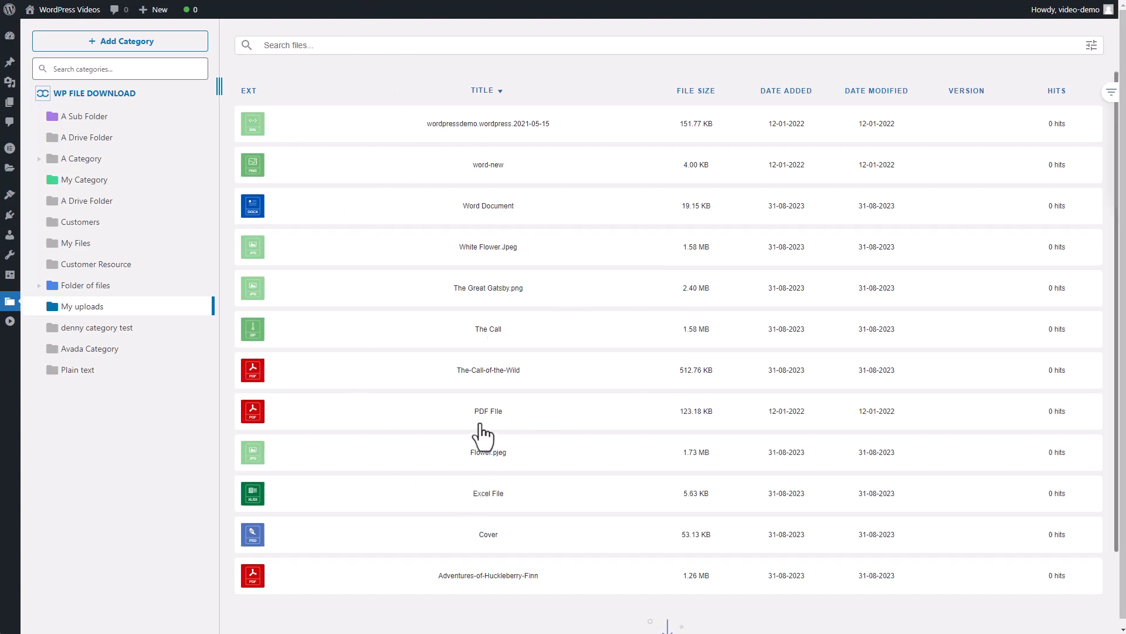
mouse_move(554, 439)
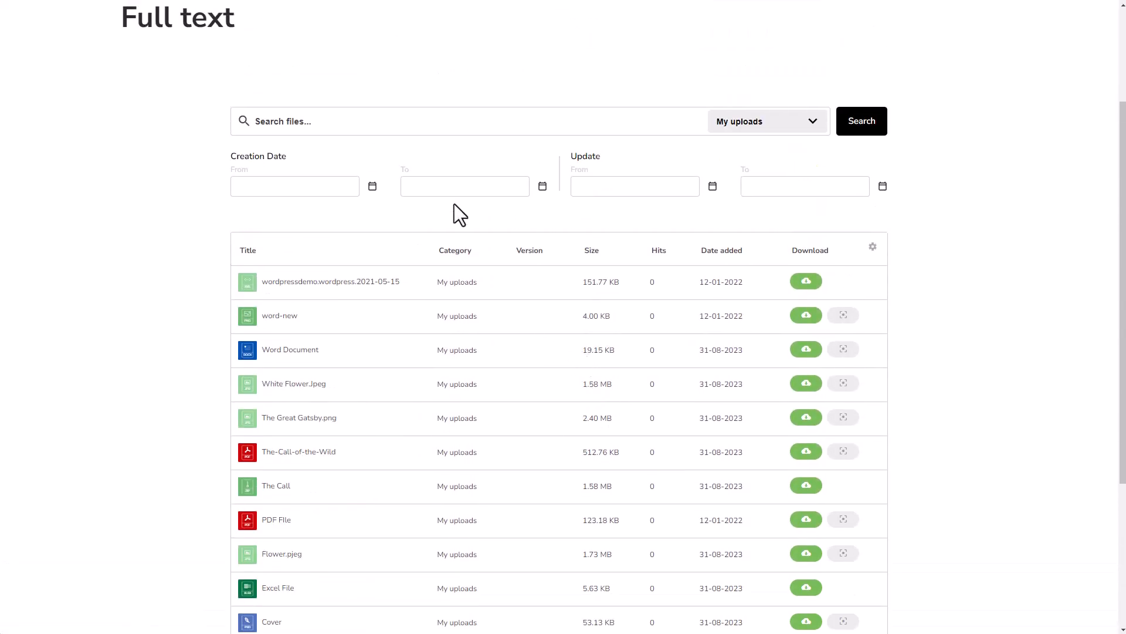
- Try ONEDRIVE Folder (no results), then search within A Sub Folder to list its four files
left_click(766, 121)
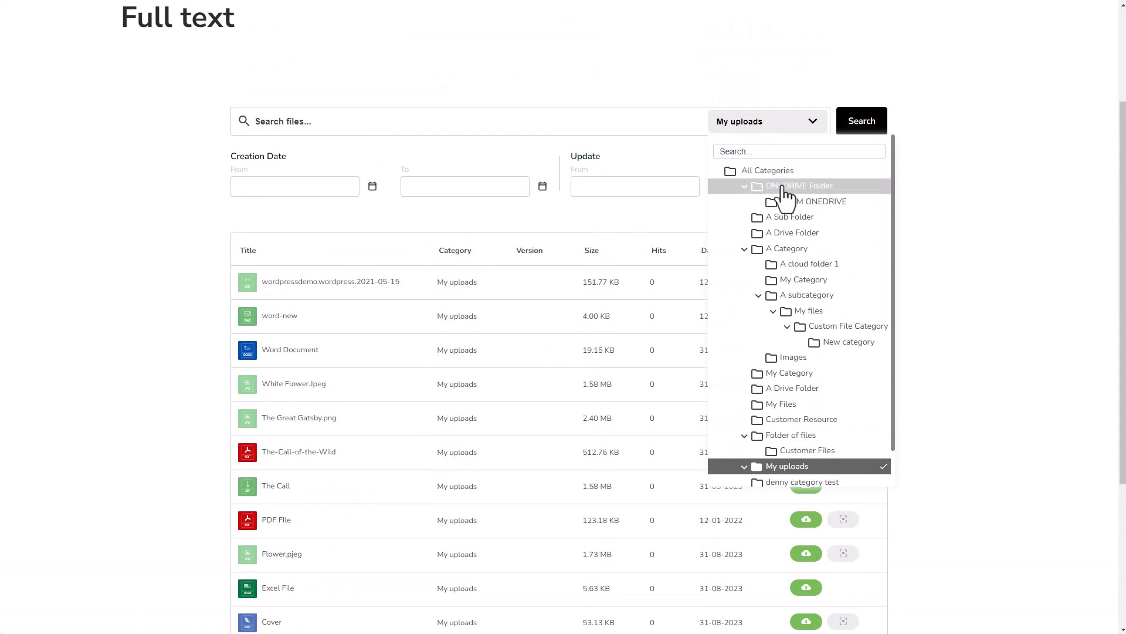
left_click(799, 185)
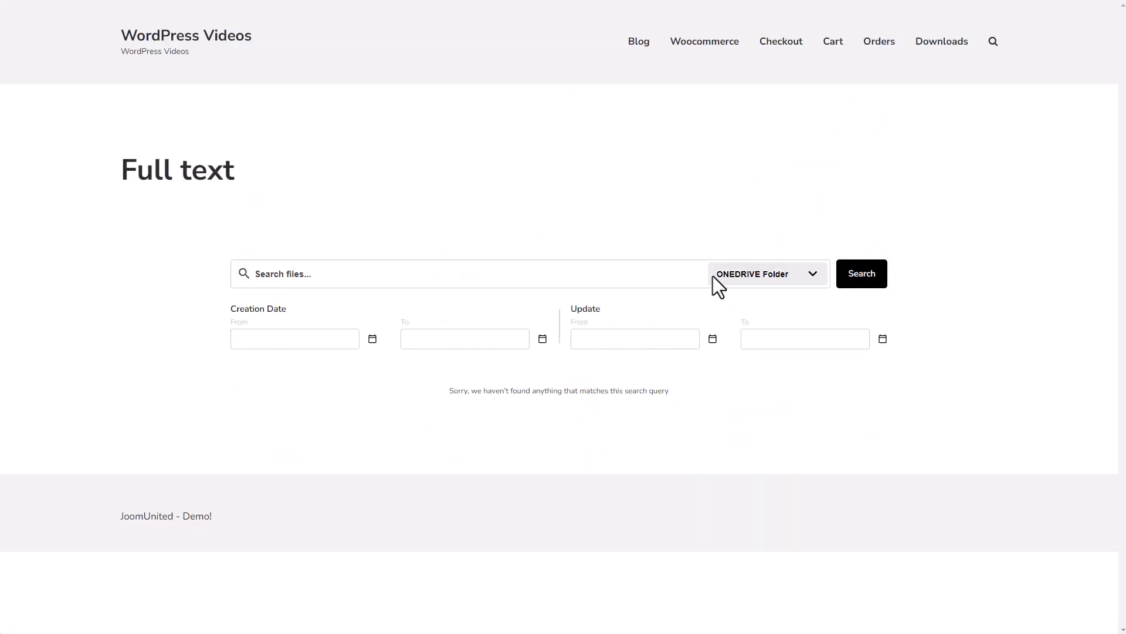
left_click(766, 273)
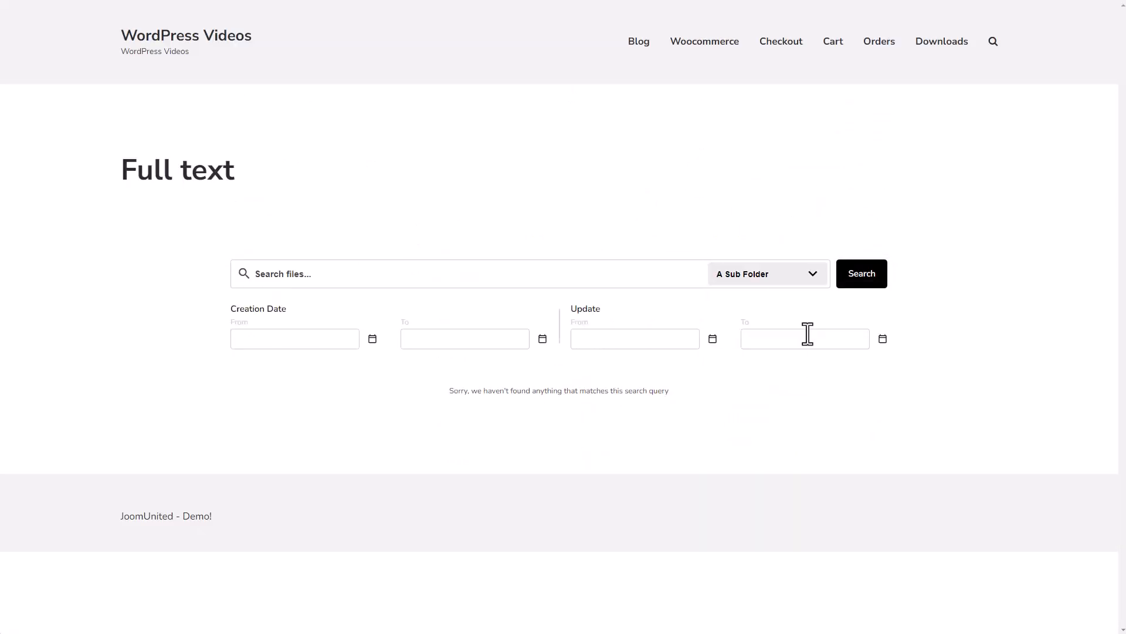
left_click(860, 274)
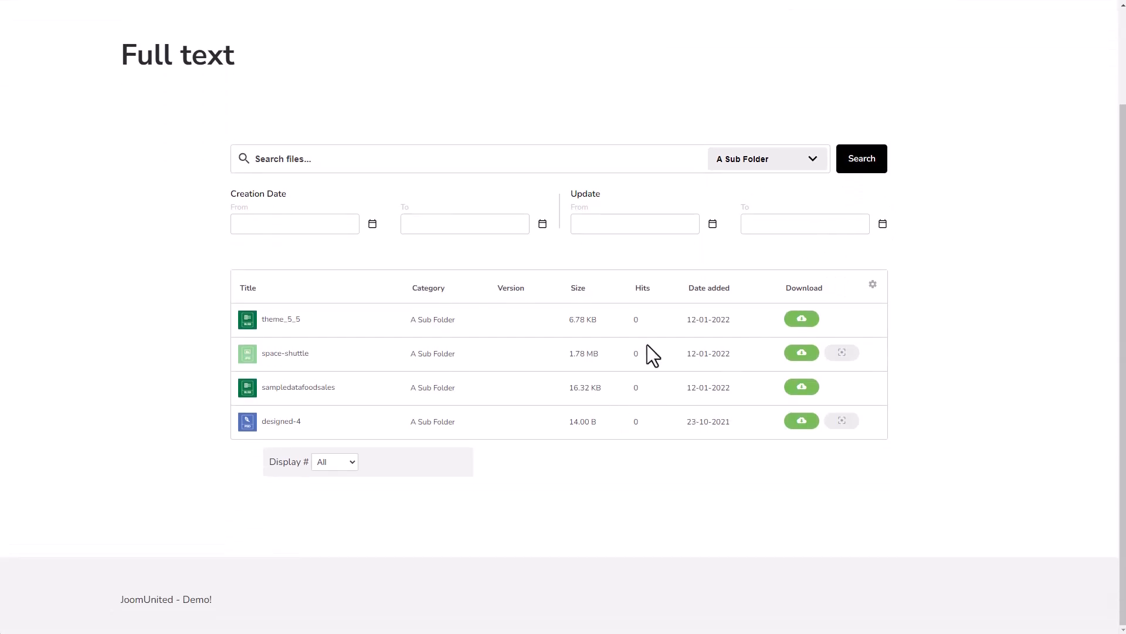
mouse_move(577, 431)
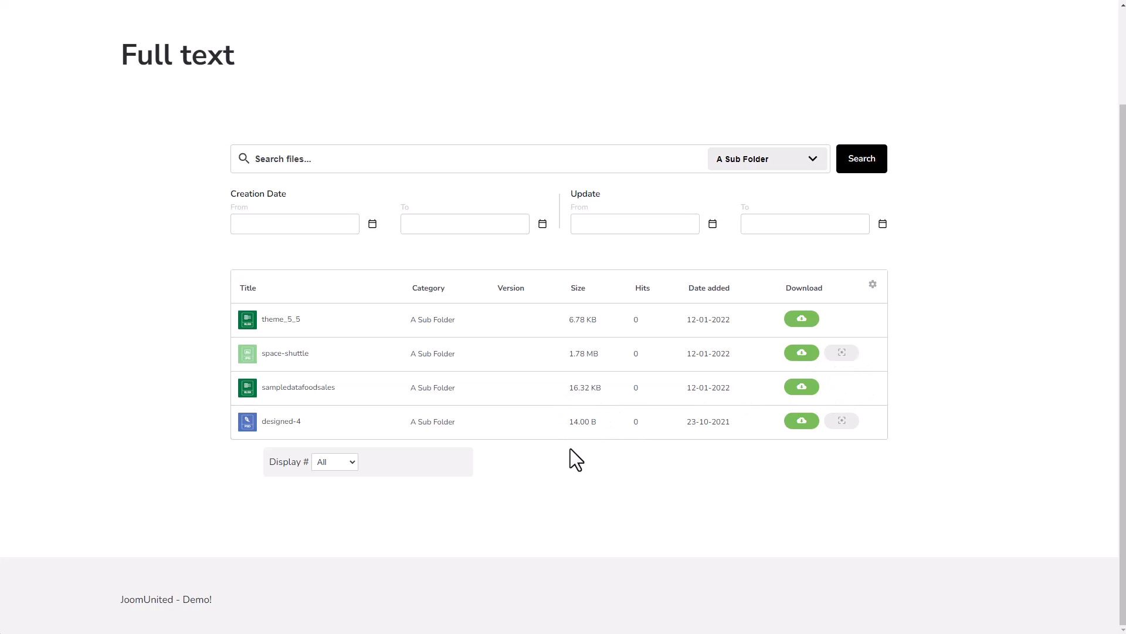
mouse_move(595, 396)
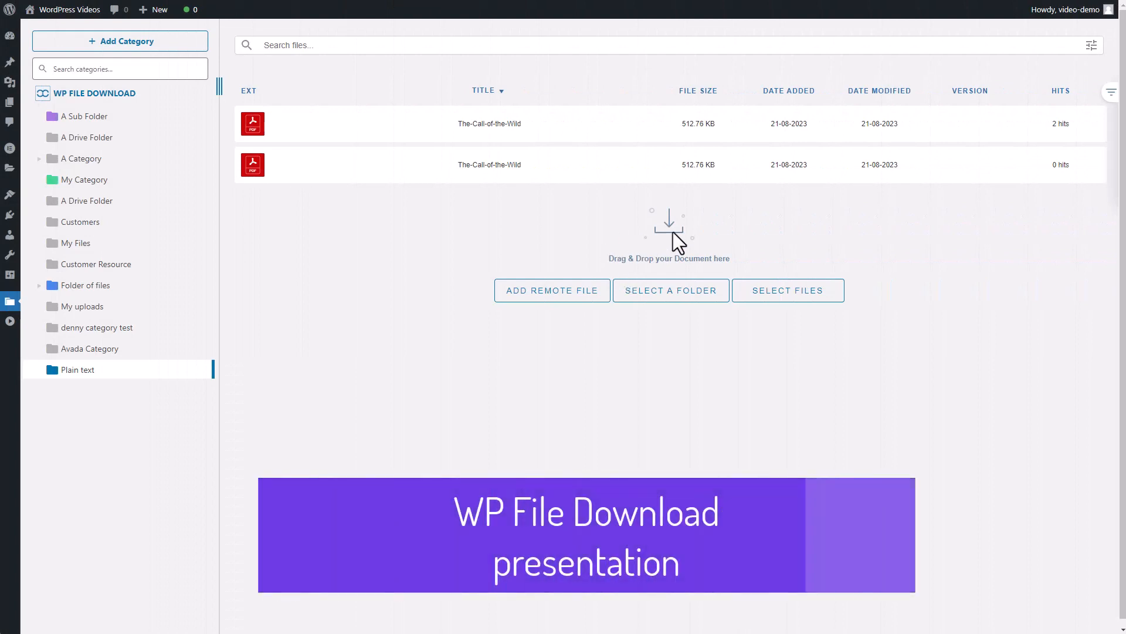
mouse_move(666, 400)
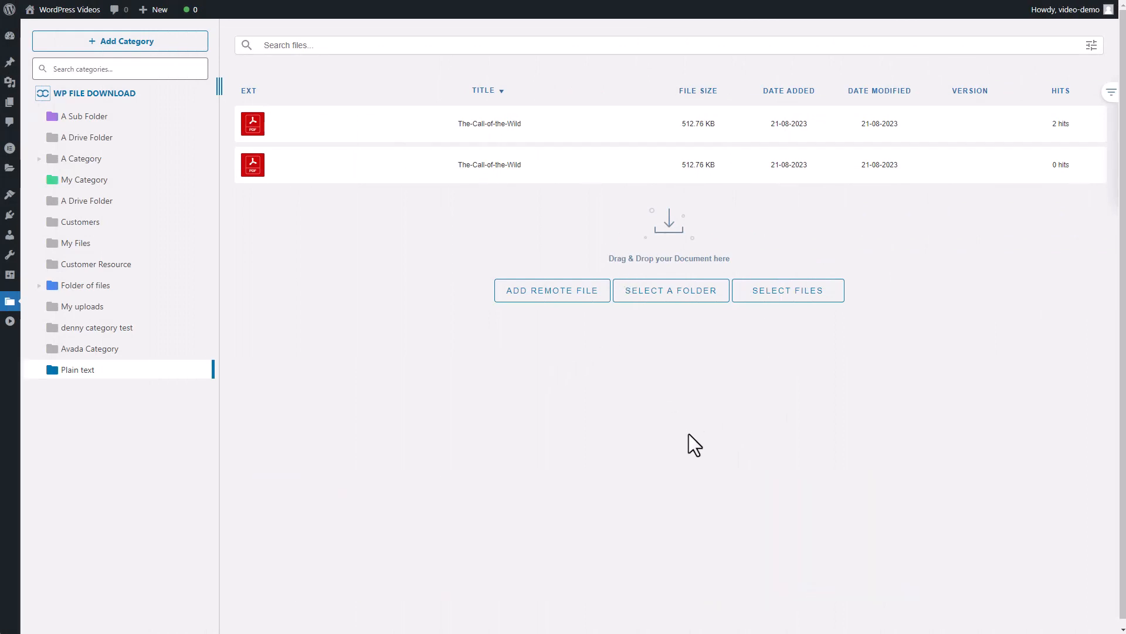
mouse_move(148, 420)
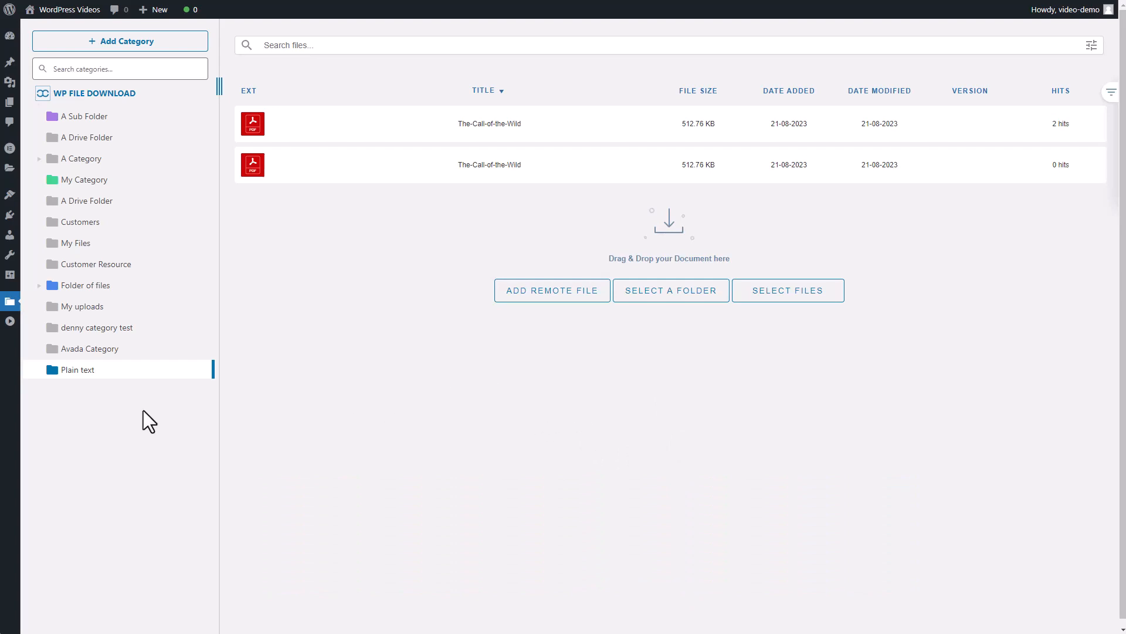
mouse_move(227, 312)
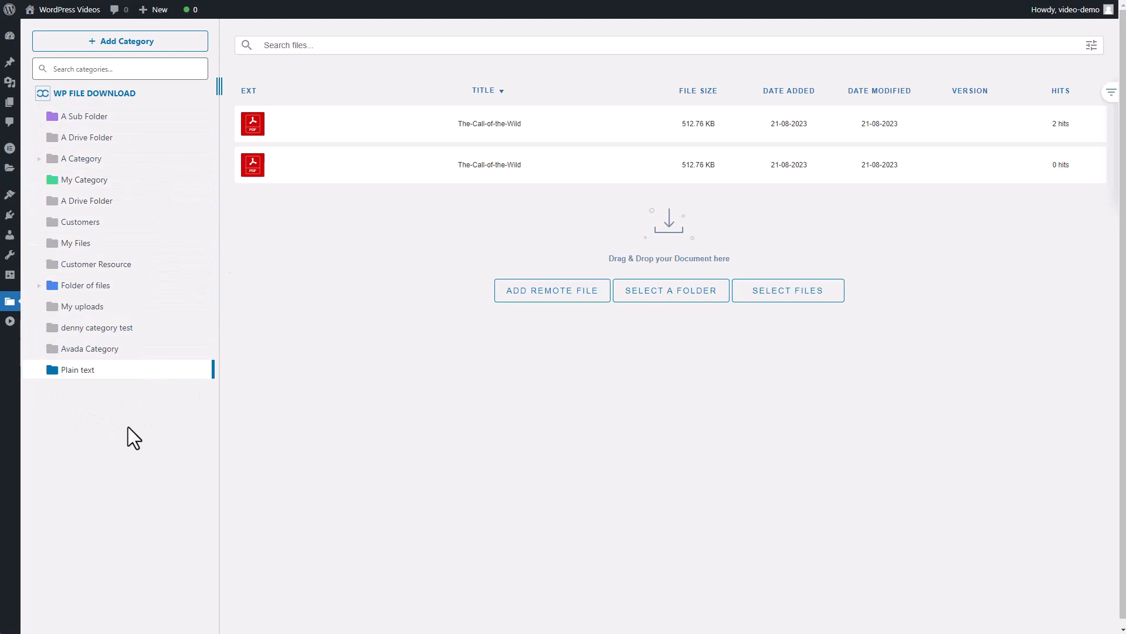
mouse_move(166, 155)
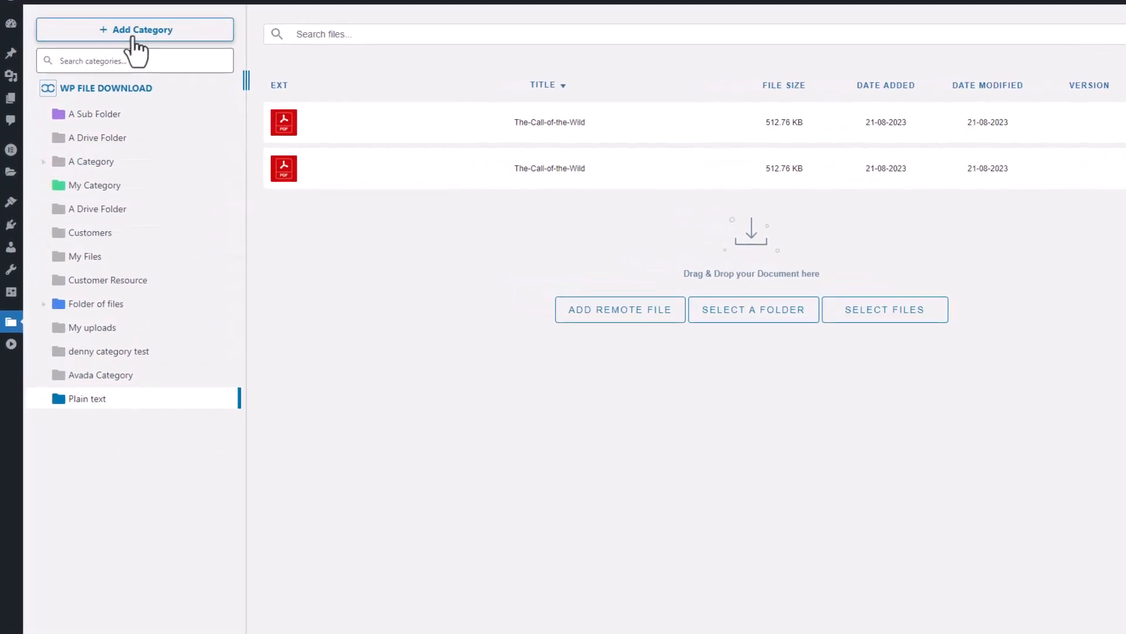
- Create New Category, nest it under Plain text, and give the Plain text folder a green colour
left_click(135, 29)
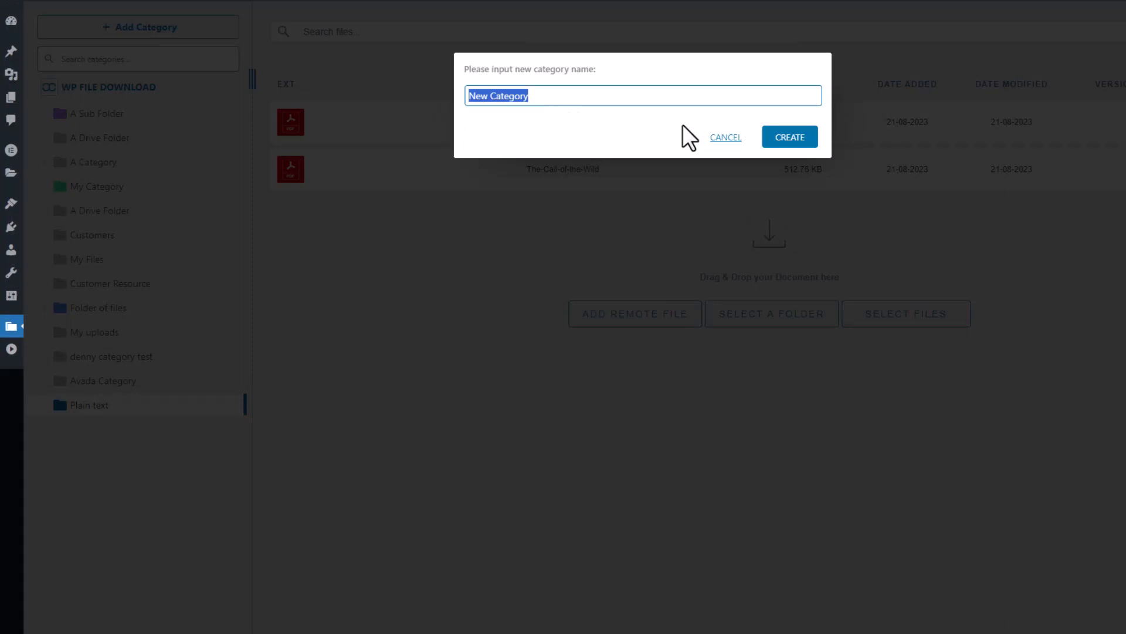
left_click(789, 136)
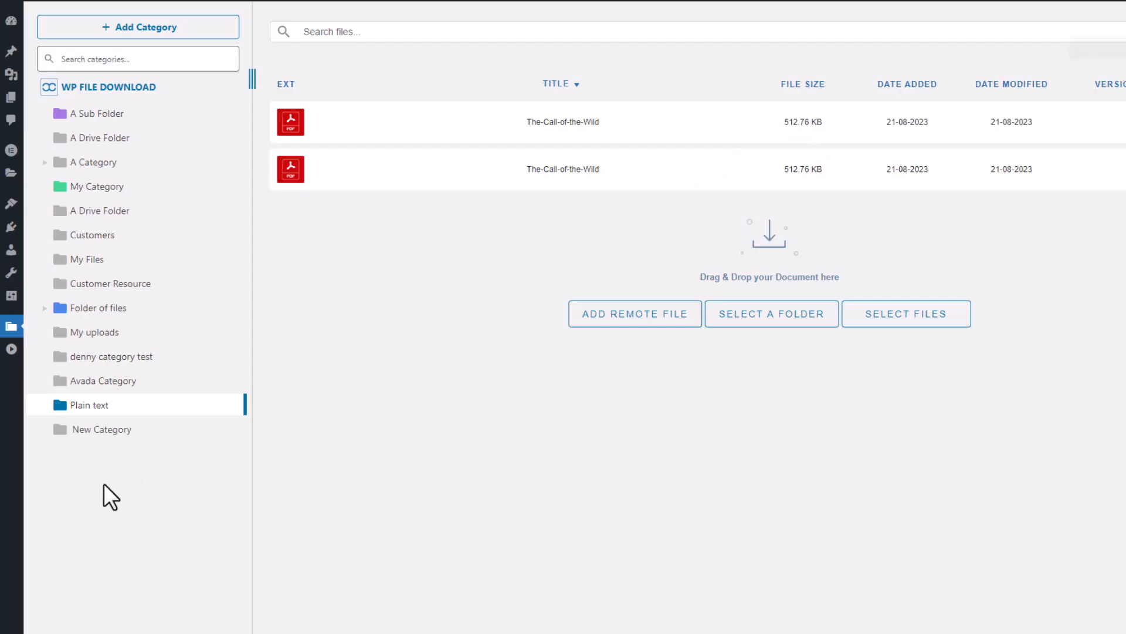
left_click(100, 429)
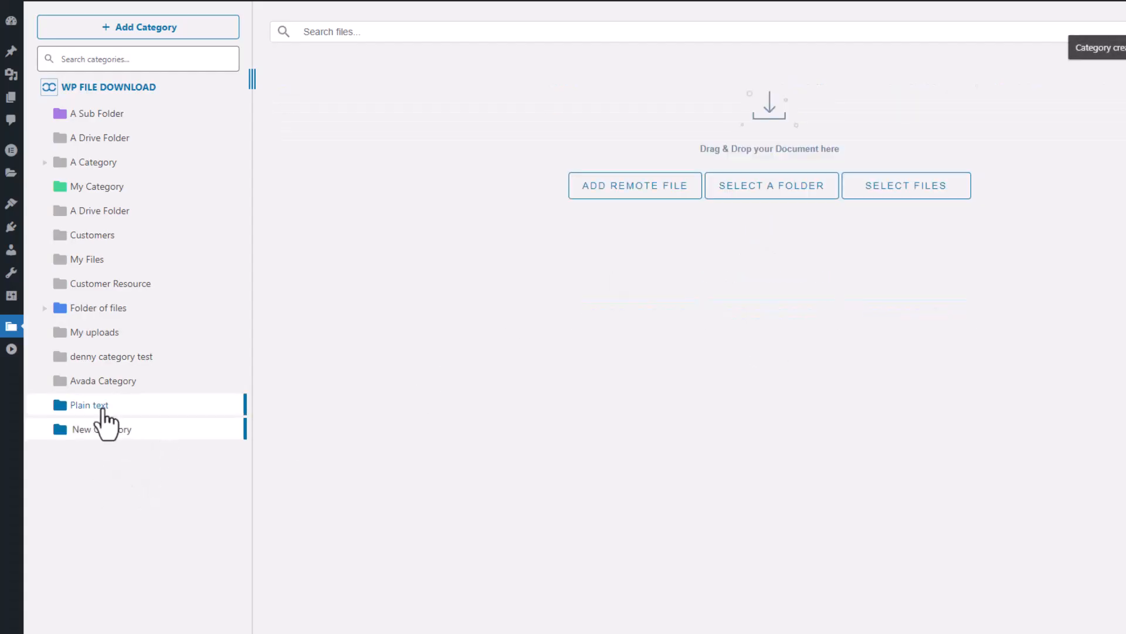
left_click(101, 429)
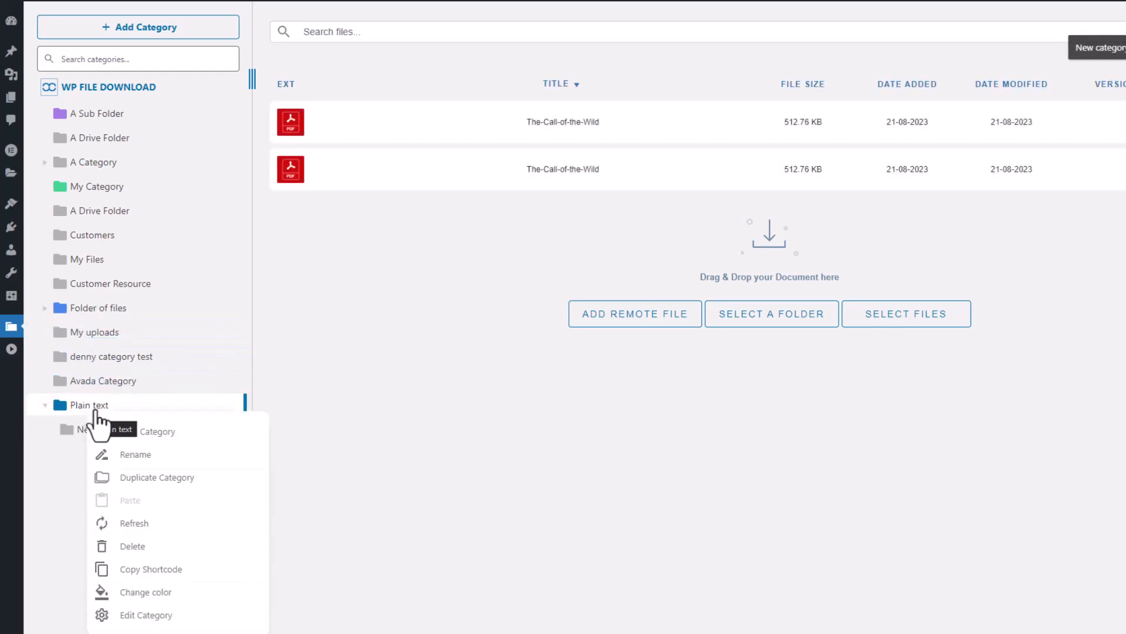
mouse_move(166, 454)
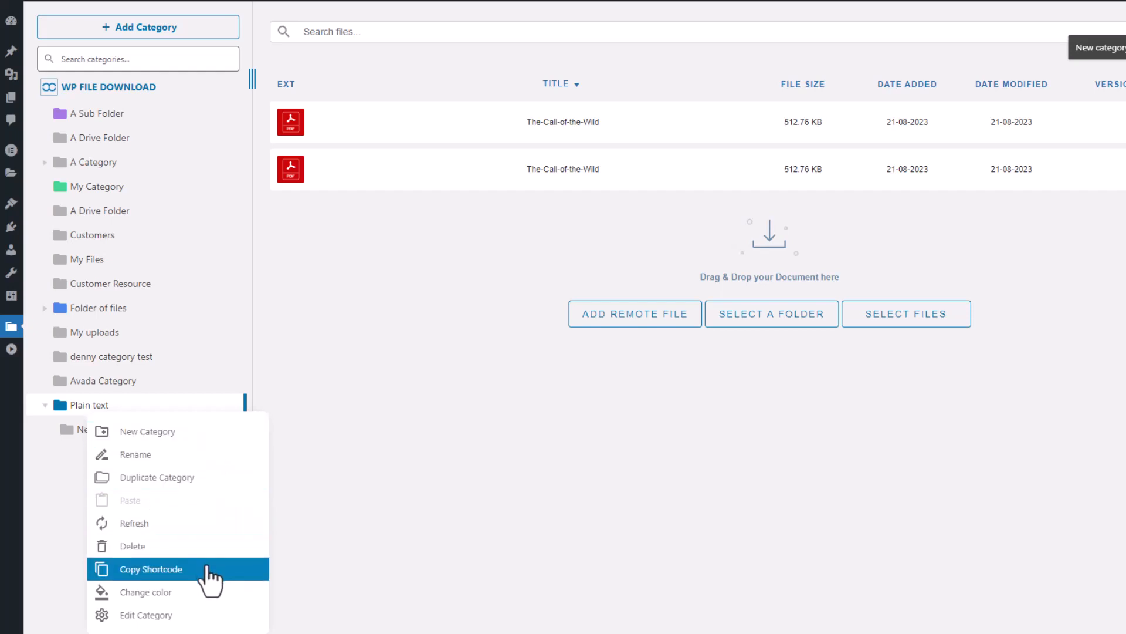
left_click(146, 591)
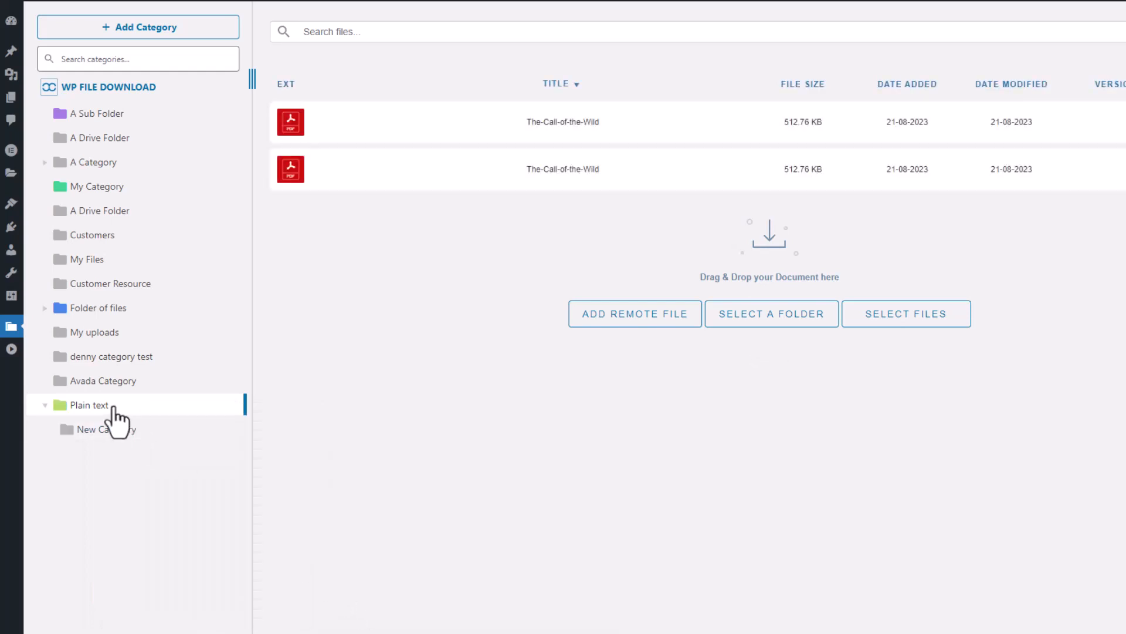
right_click(88, 404)
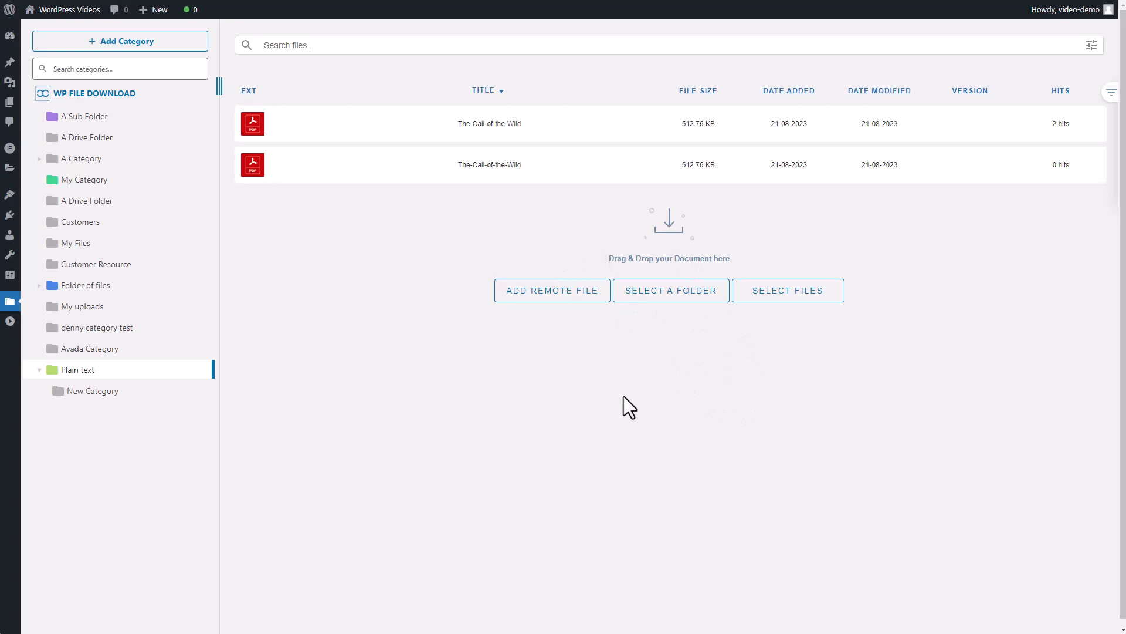
- Pick several media files from the computer and upload them into the Plain text category
left_click(788, 289)
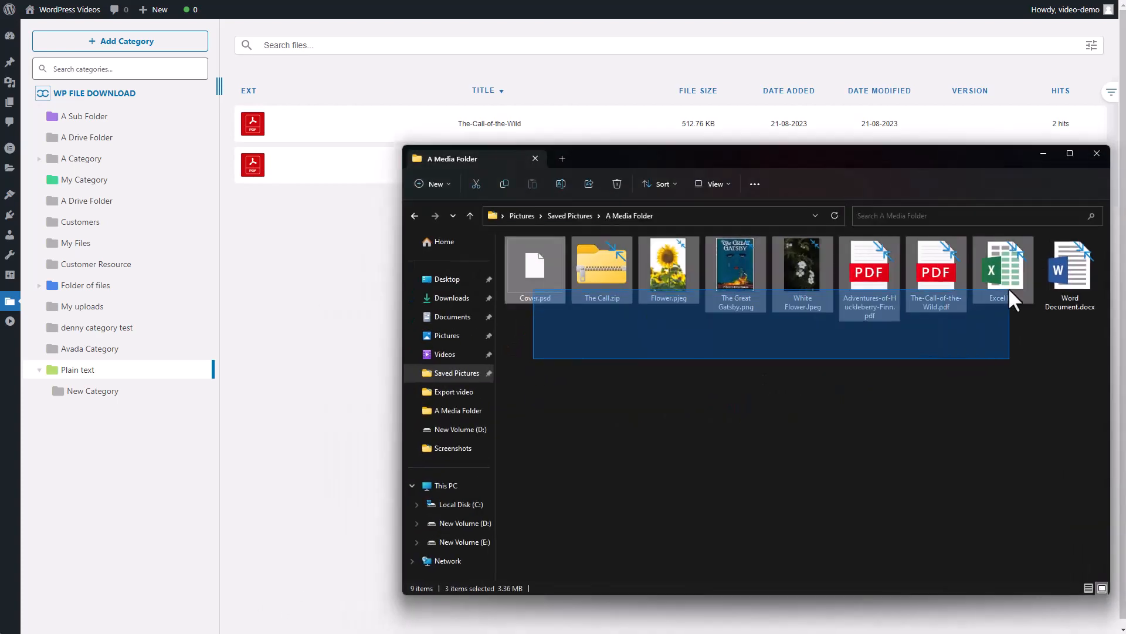
left_click(1097, 153)
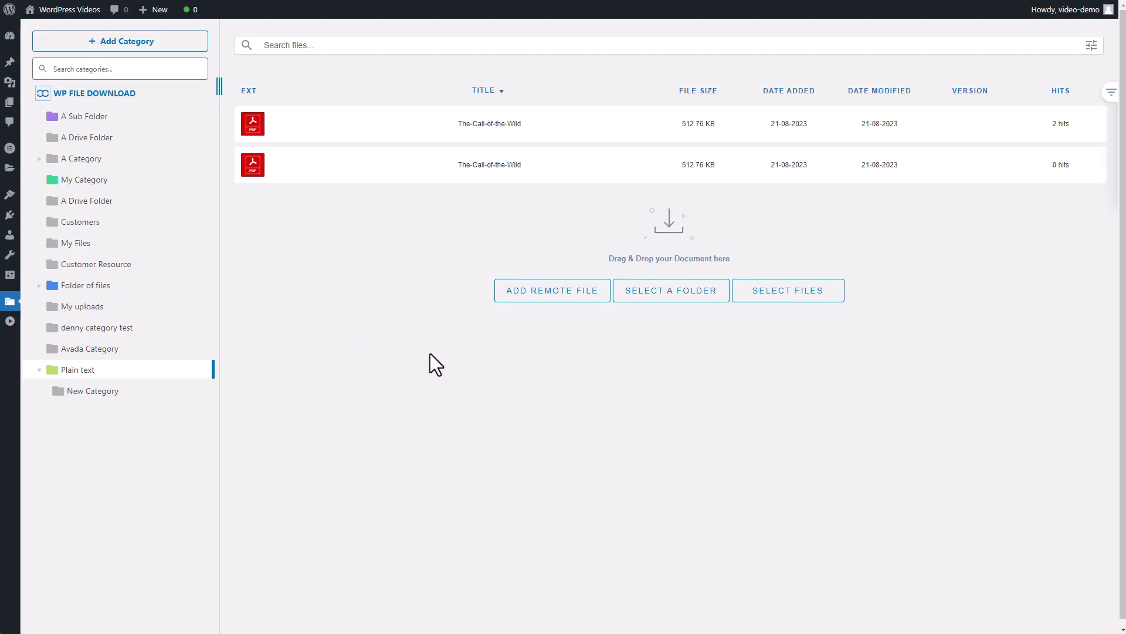
mouse_move(788, 290)
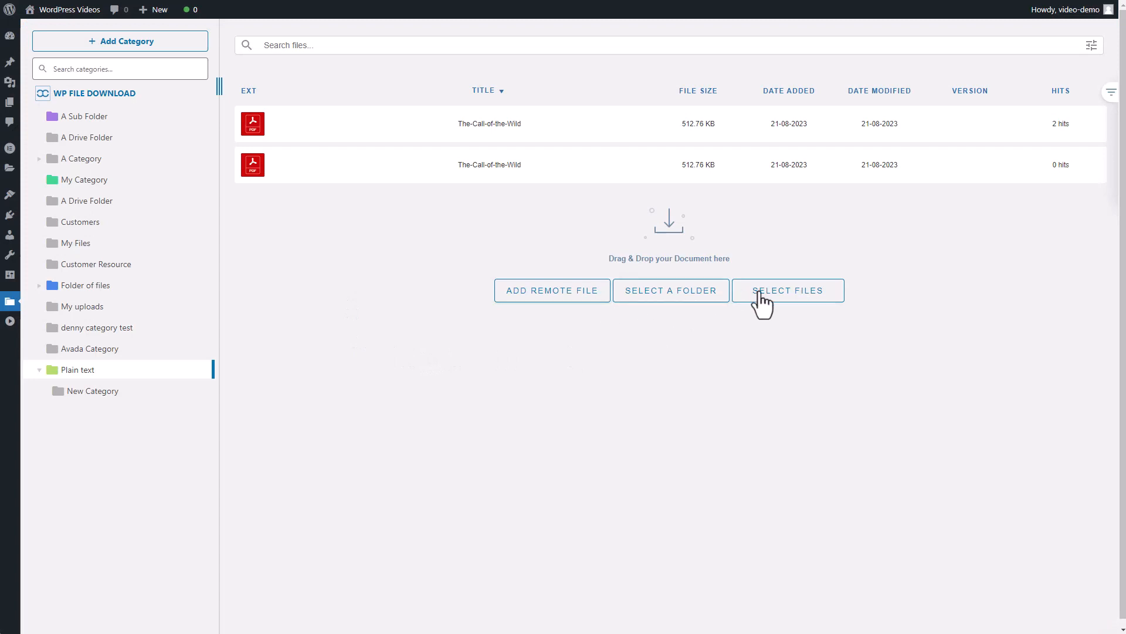
left_click(787, 289)
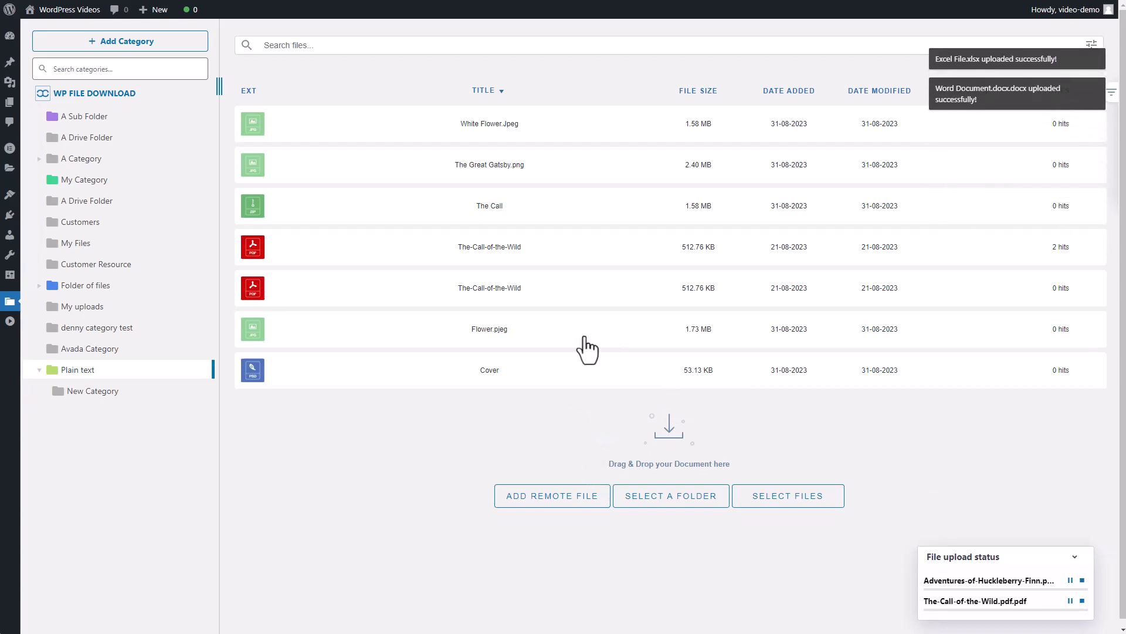
mouse_move(654, 359)
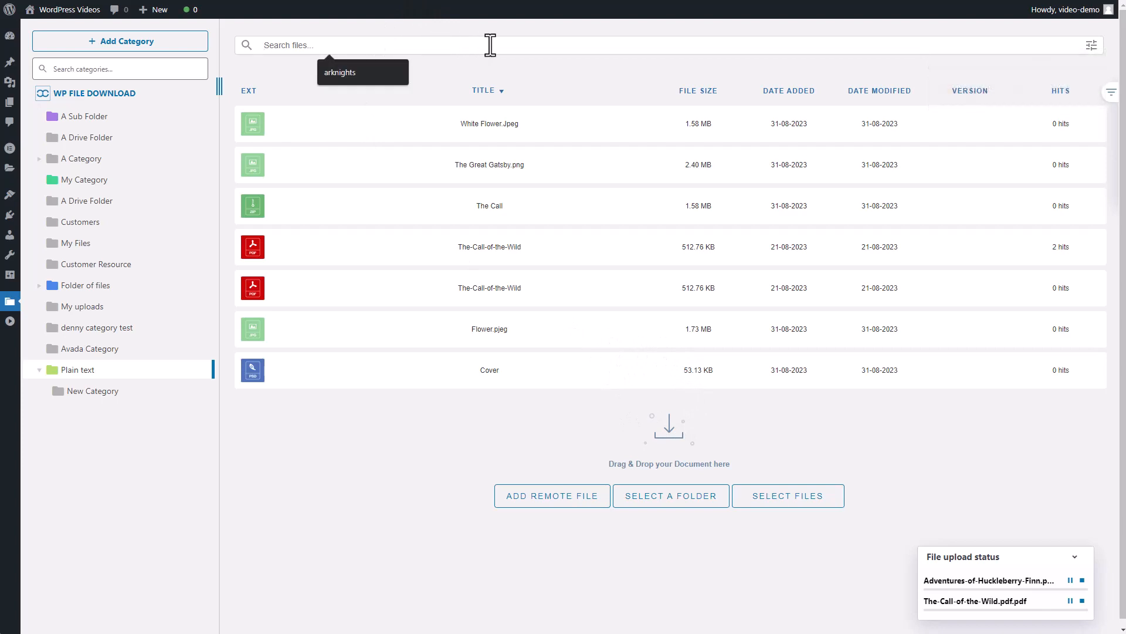
mouse_move(796, 134)
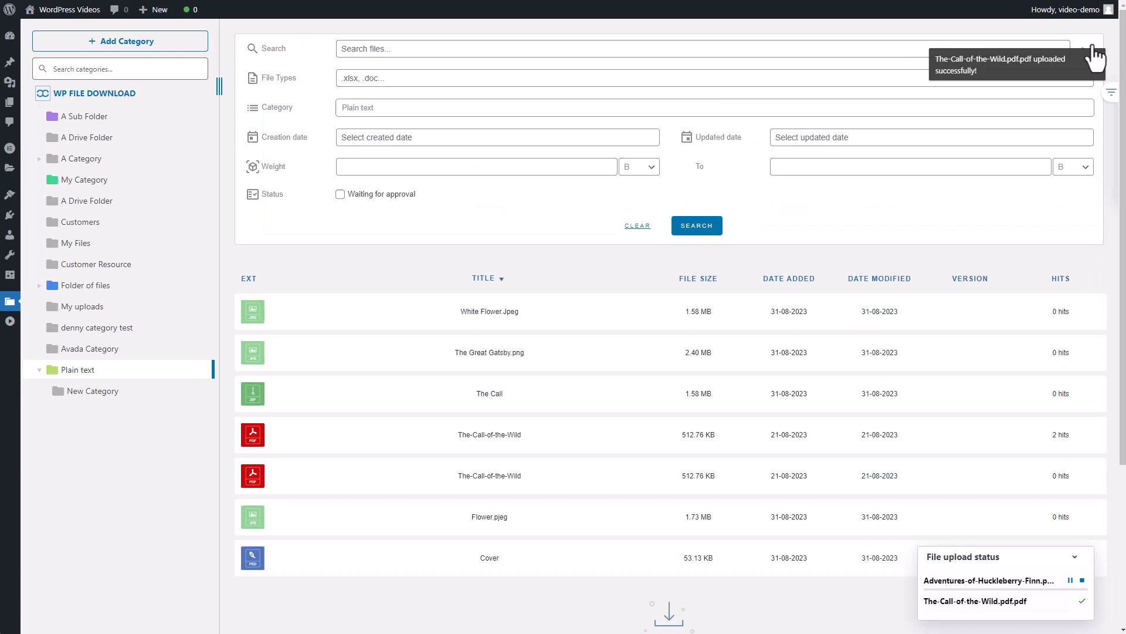
- Collapse the advanced search filter panel once the PDF uploads complete
left_click(1093, 44)
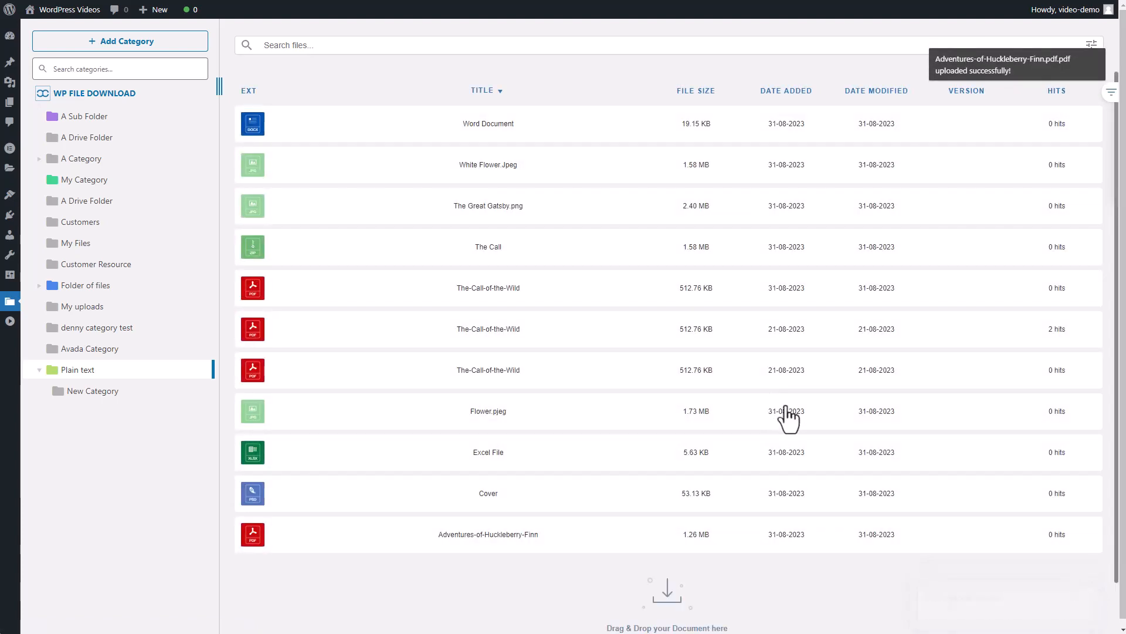
mouse_move(755, 427)
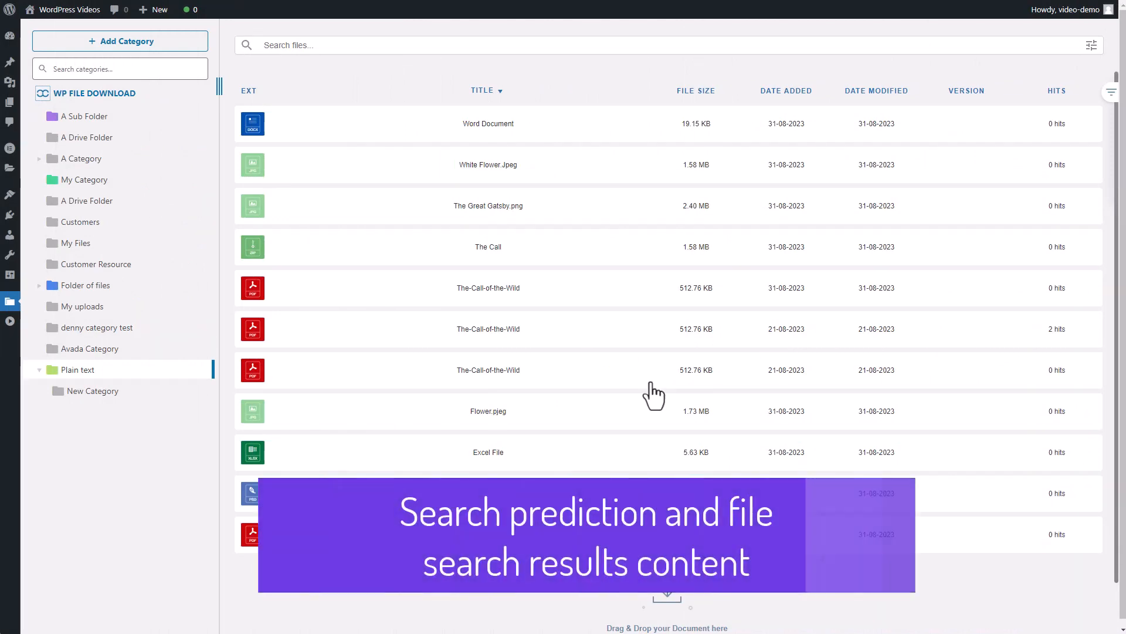
mouse_move(673, 399)
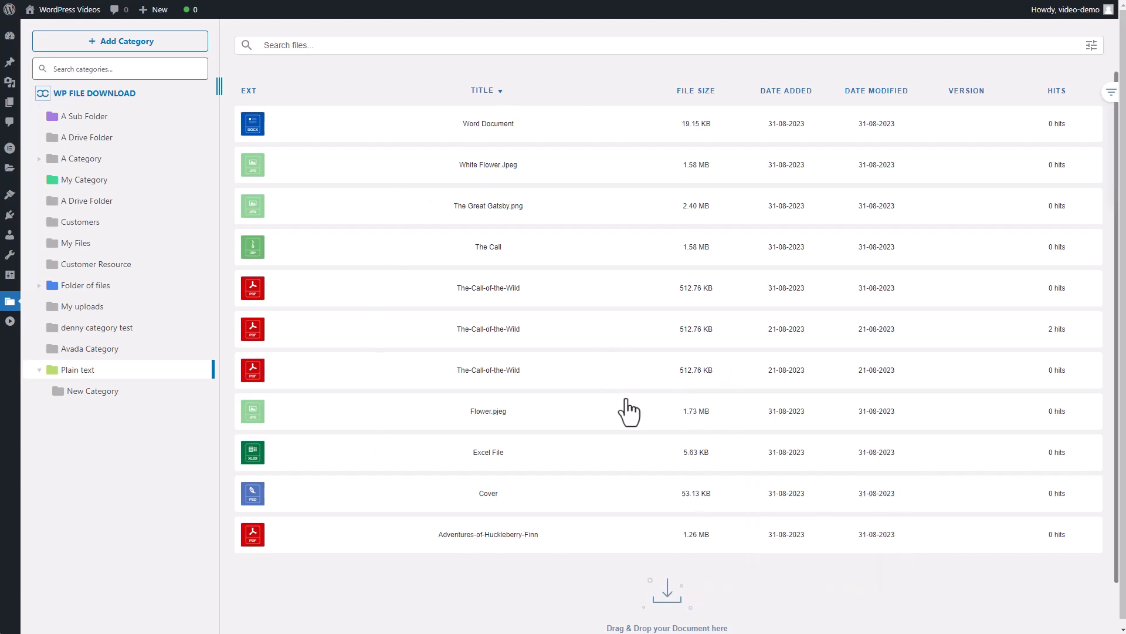
mouse_move(597, 478)
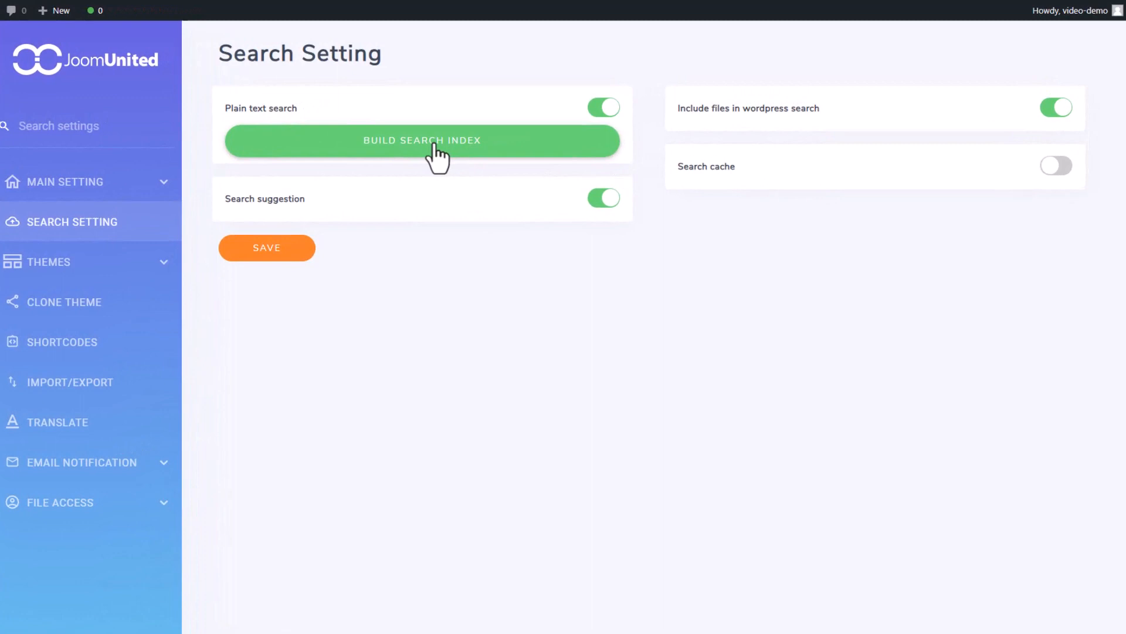
- Build the plain text search index and confirm the launch in the dialog
left_click(422, 140)
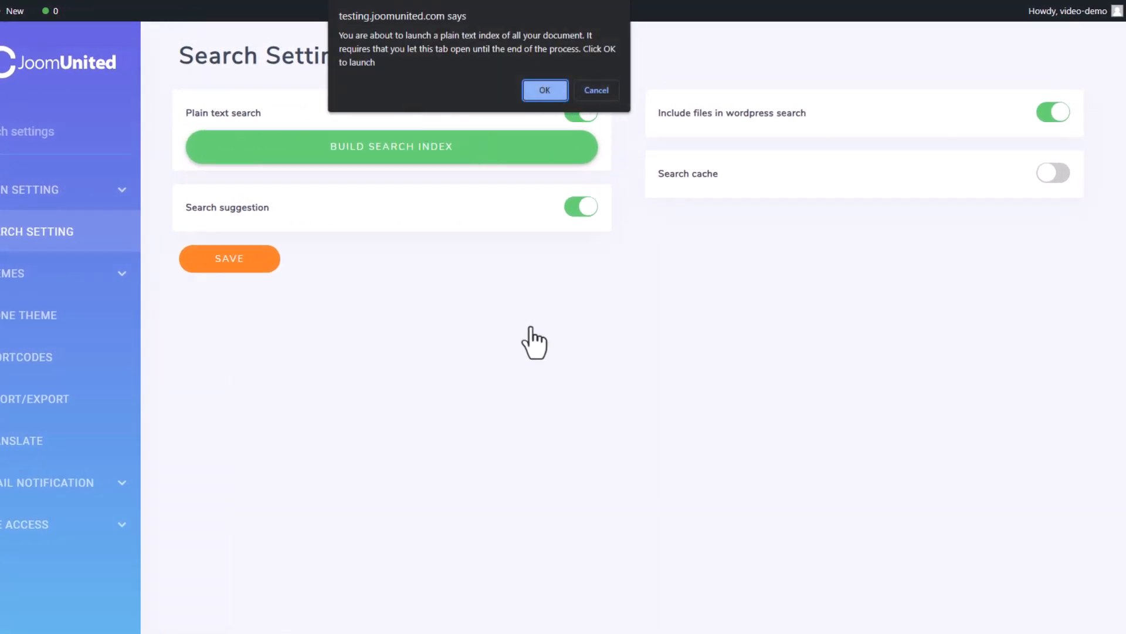
left_click(543, 90)
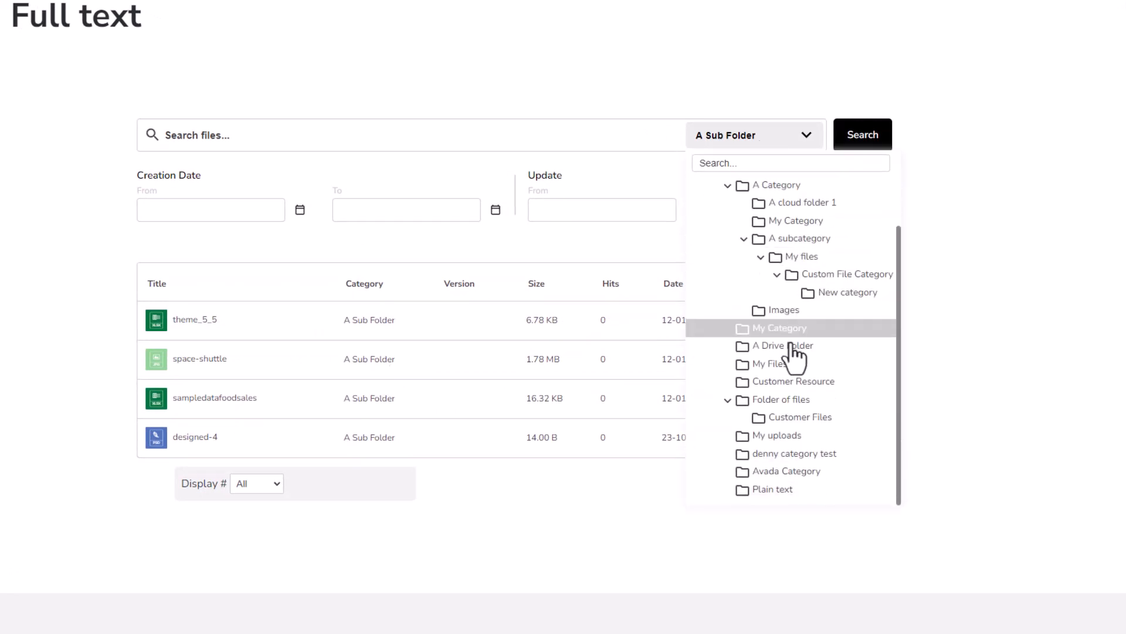
- Filter the search to My uploads, dismiss the date picker, and review the listed files
left_click(772, 434)
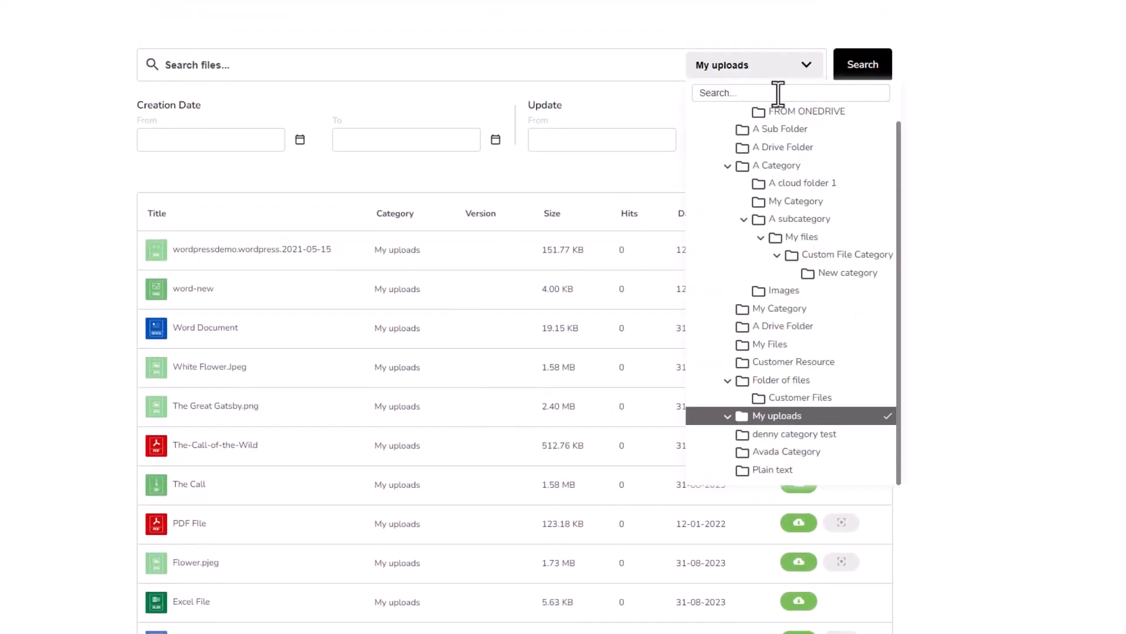
left_click(299, 140)
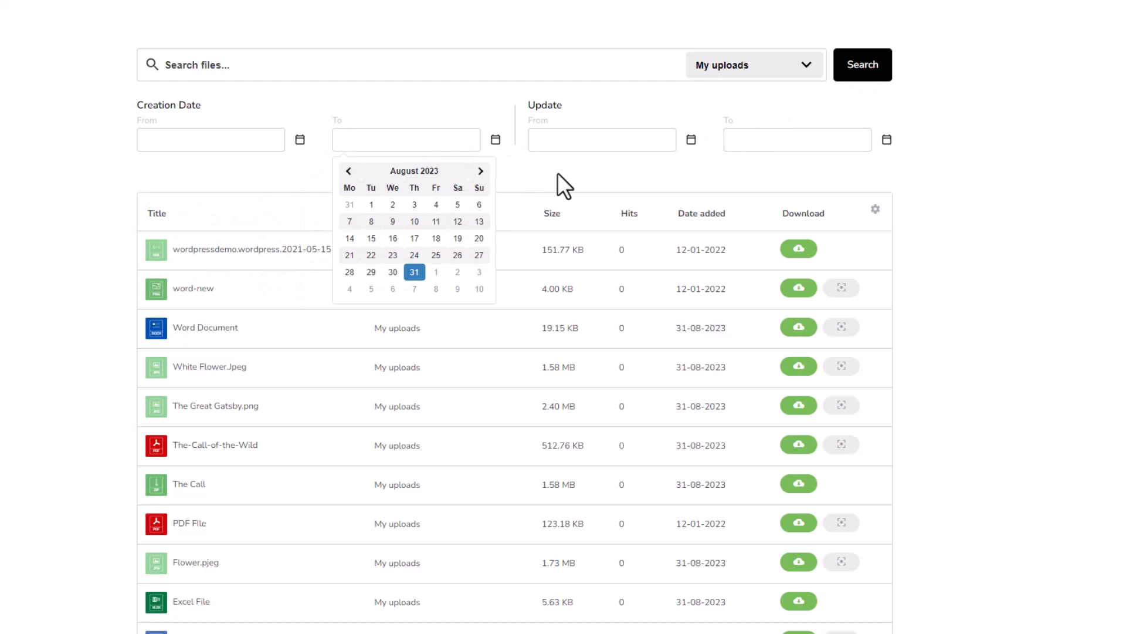
left_click(961, 251)
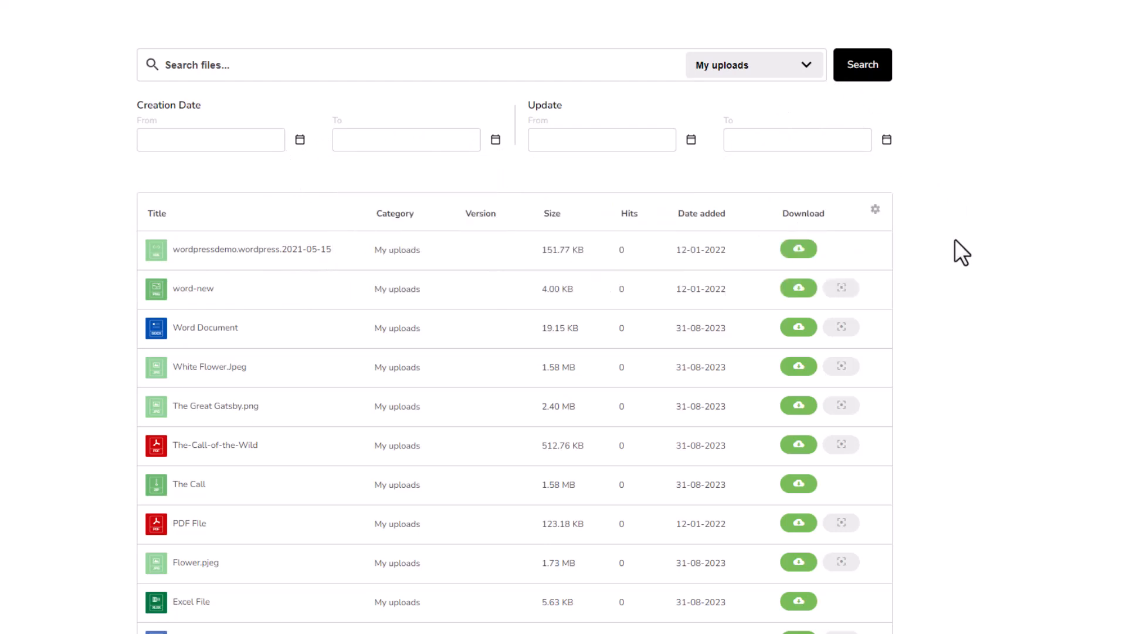
scroll("down", 3)
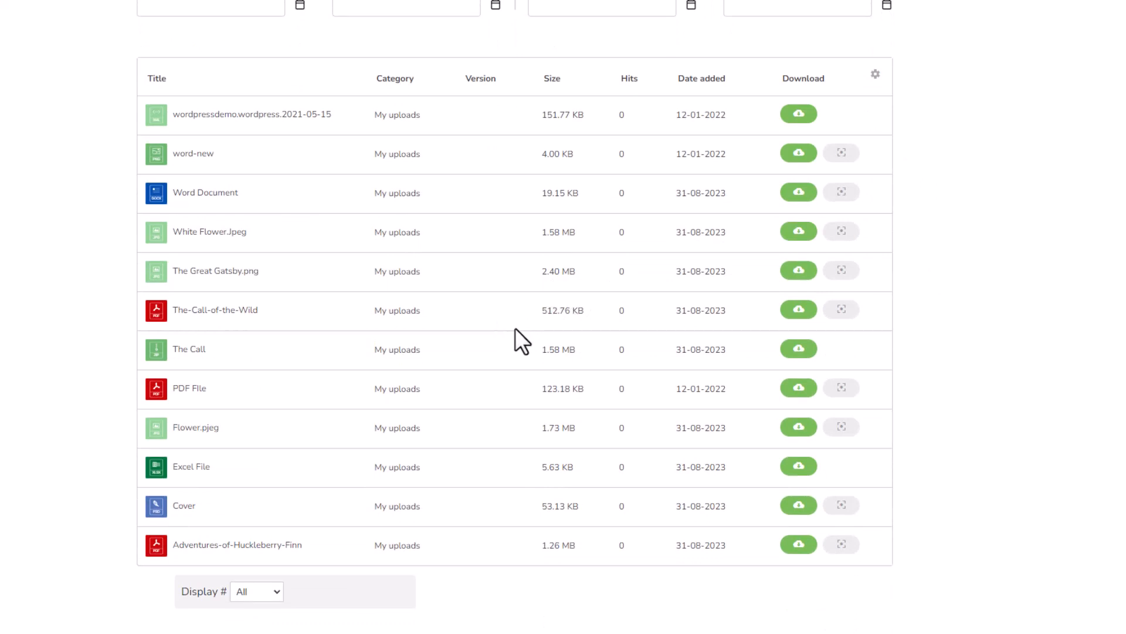
scroll("down", 3)
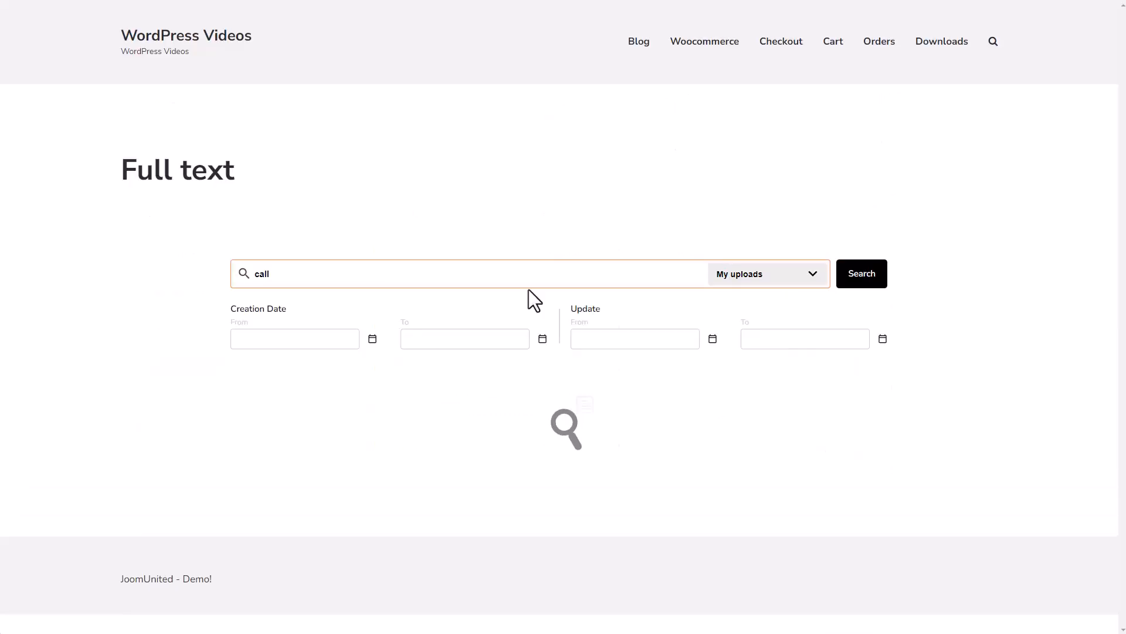
- Search My uploads for 'call' (four files found) and preview The-Call-of-the-Wild PDF
left_click(861, 274)
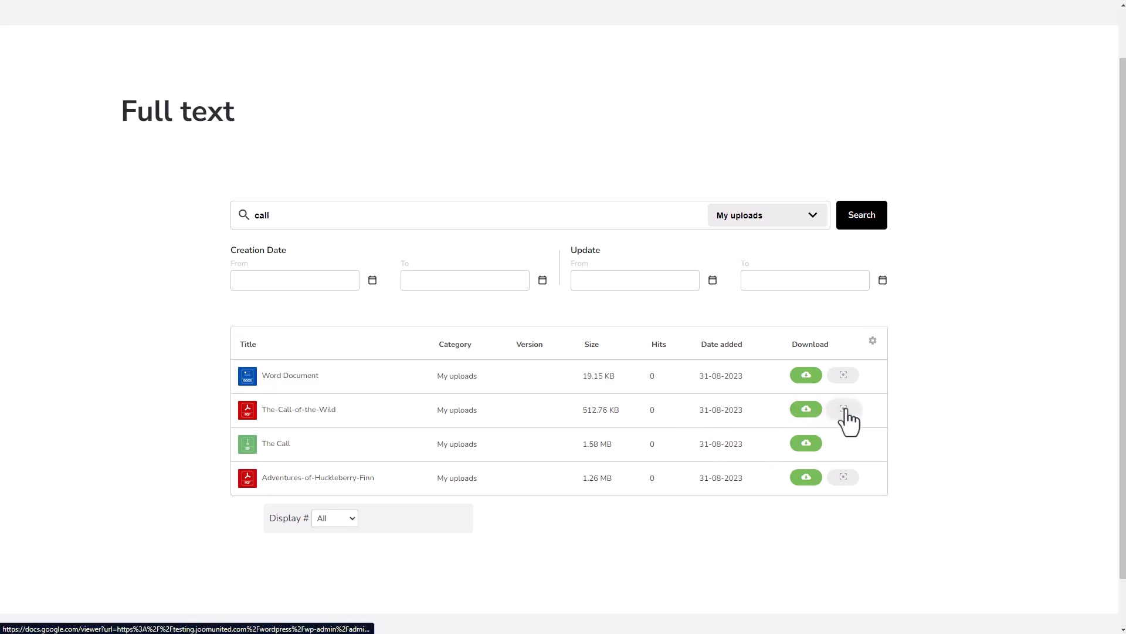
left_click(844, 409)
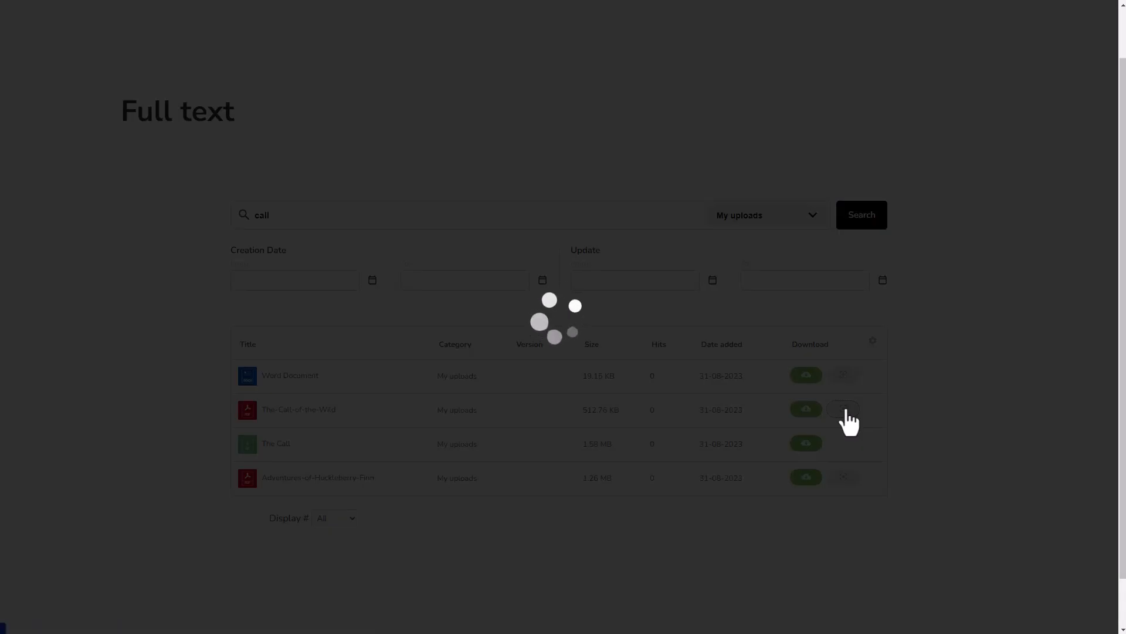
left_click(844, 410)
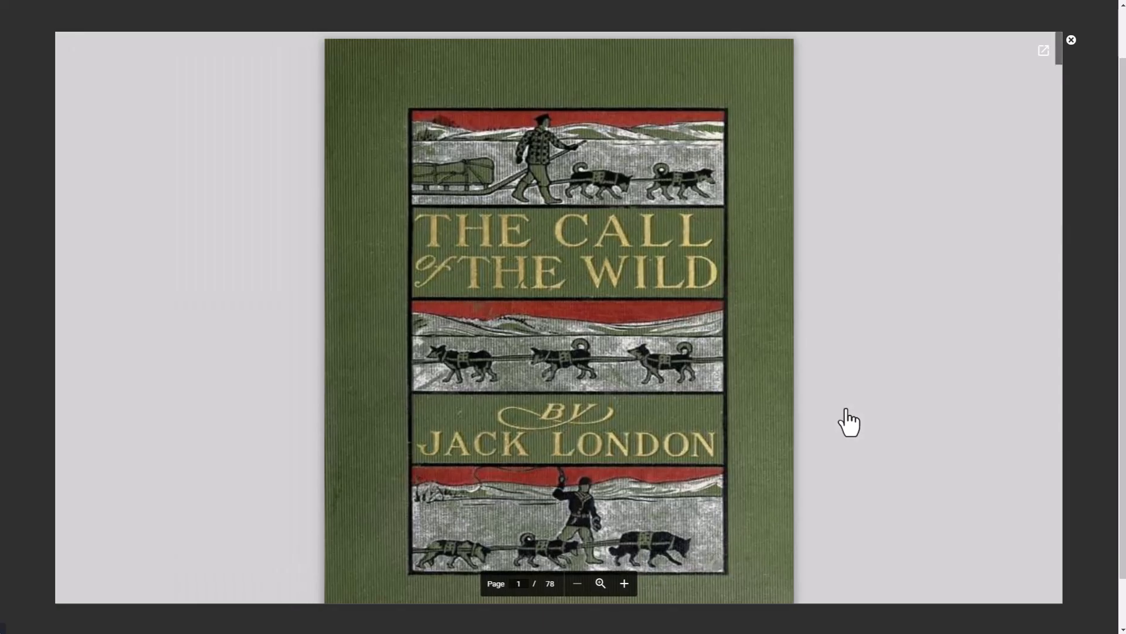
scroll("down", 3)
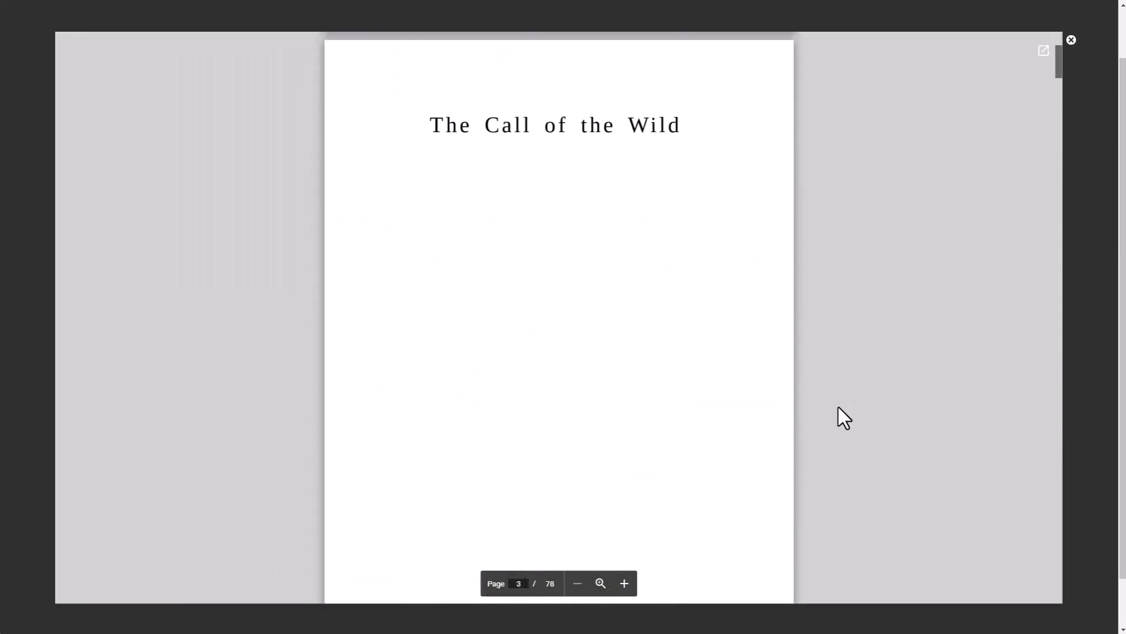
scroll("down", 3)
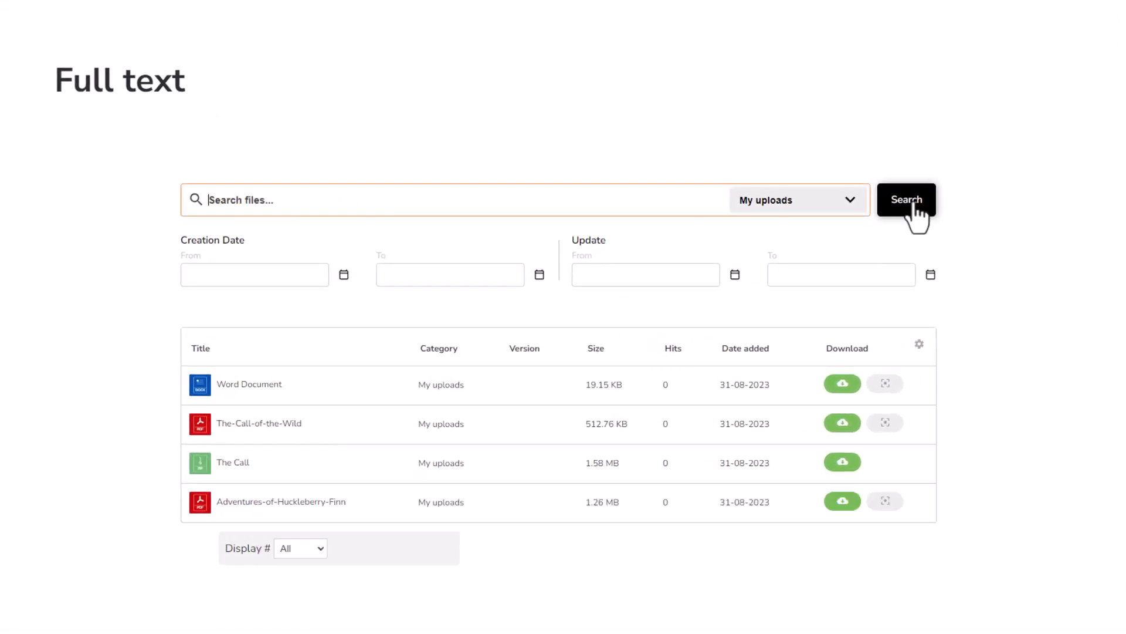
- Rerun the search with an empty keyword to restore the full My uploads file list
left_click(906, 200)
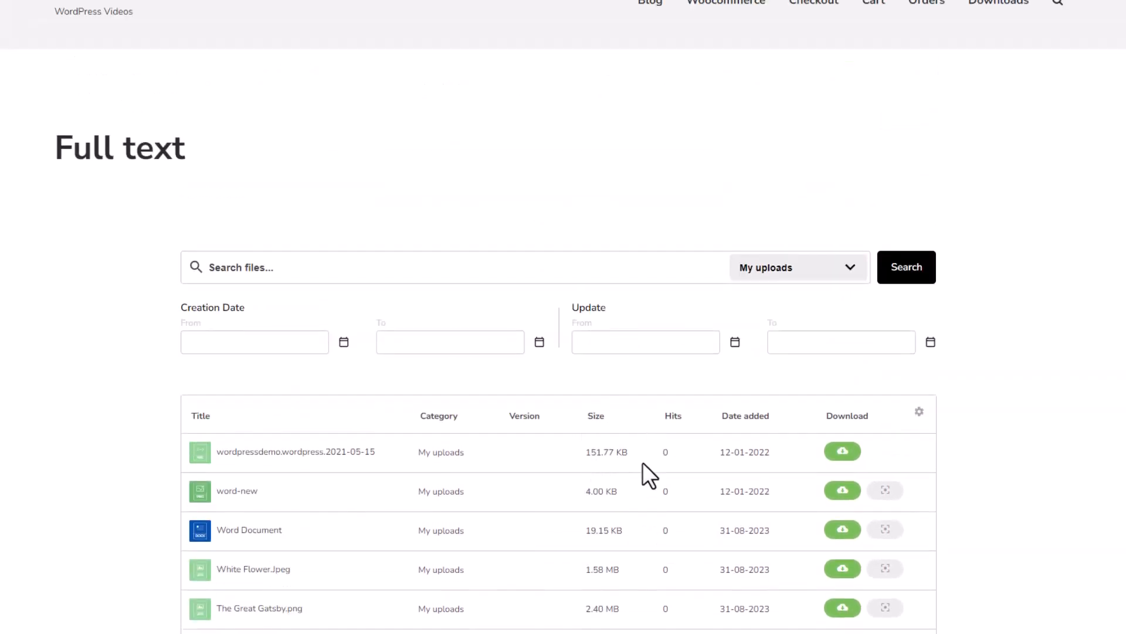
scroll("down", 3)
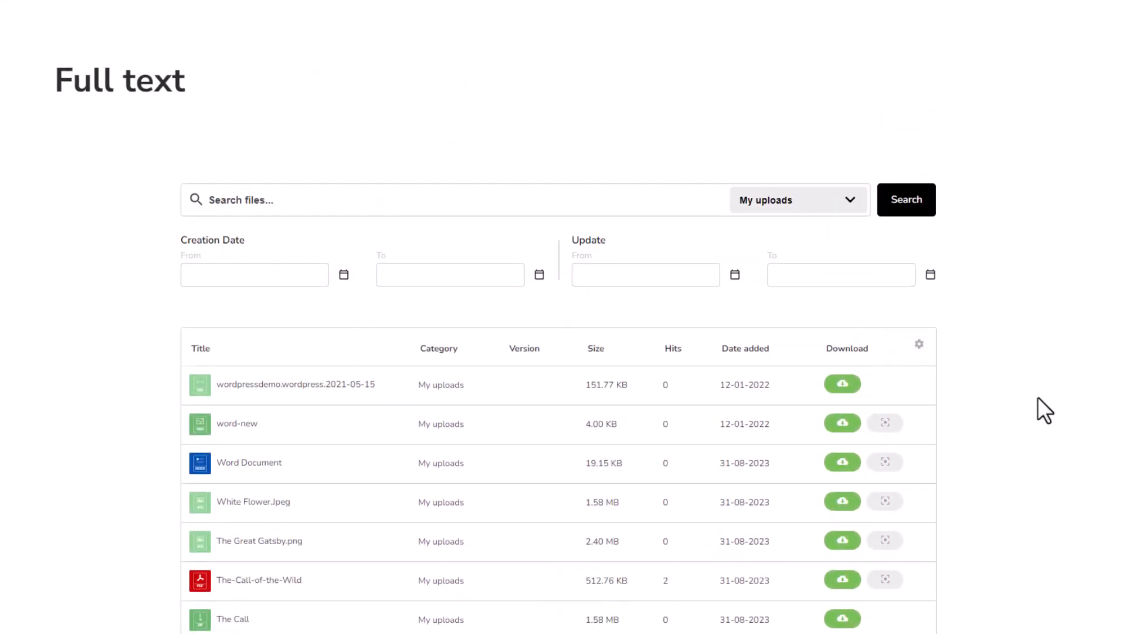
mouse_move(1052, 372)
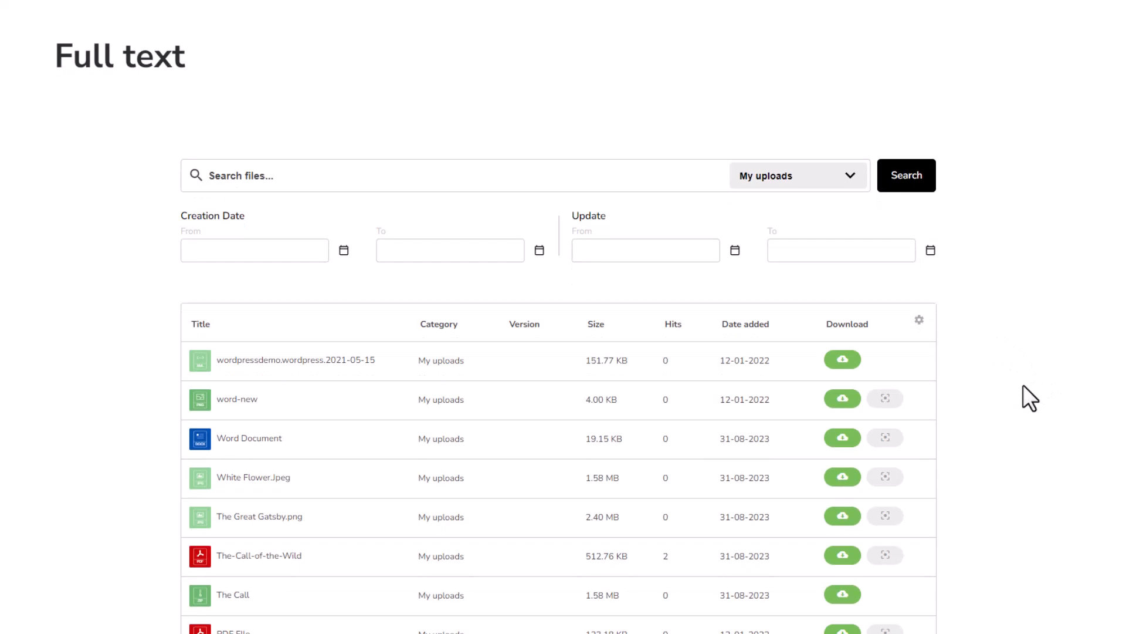
scroll("down", 3)
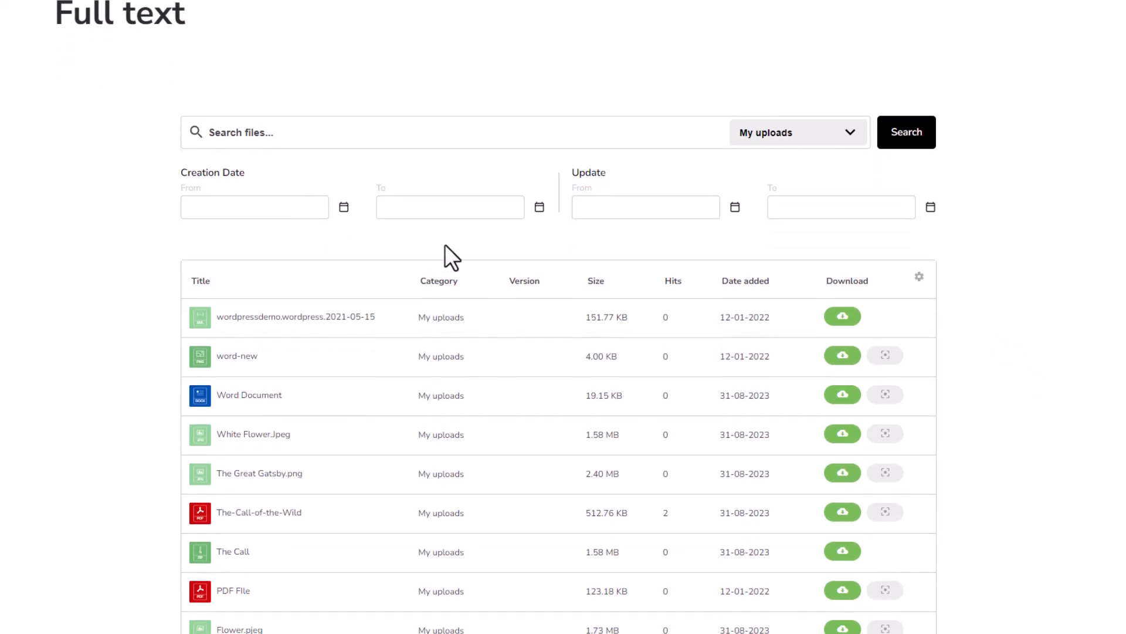
mouse_move(535, 266)
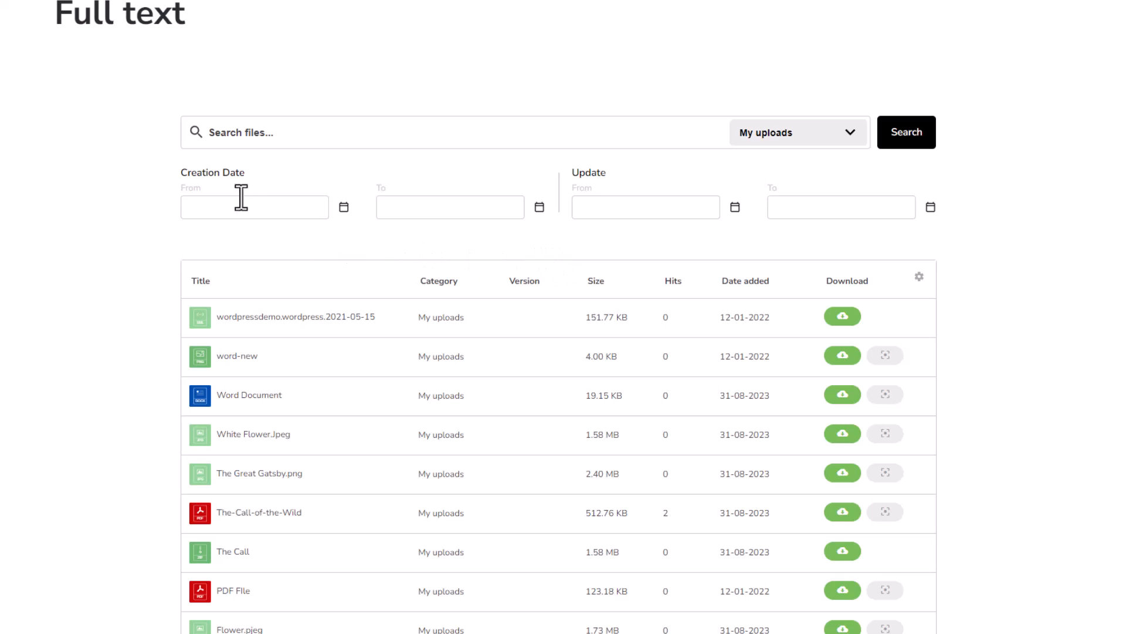
- Set Creation Date From to 30-08-2023 with To left empty, narrowing the list to nine files
left_click(255, 207)
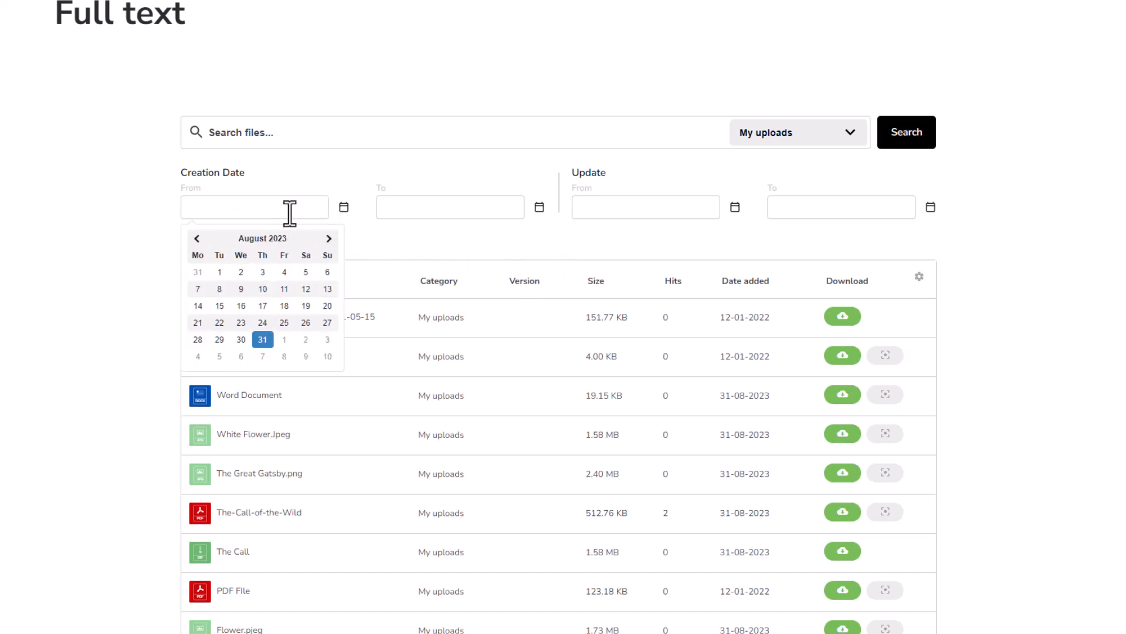
left_click(196, 238)
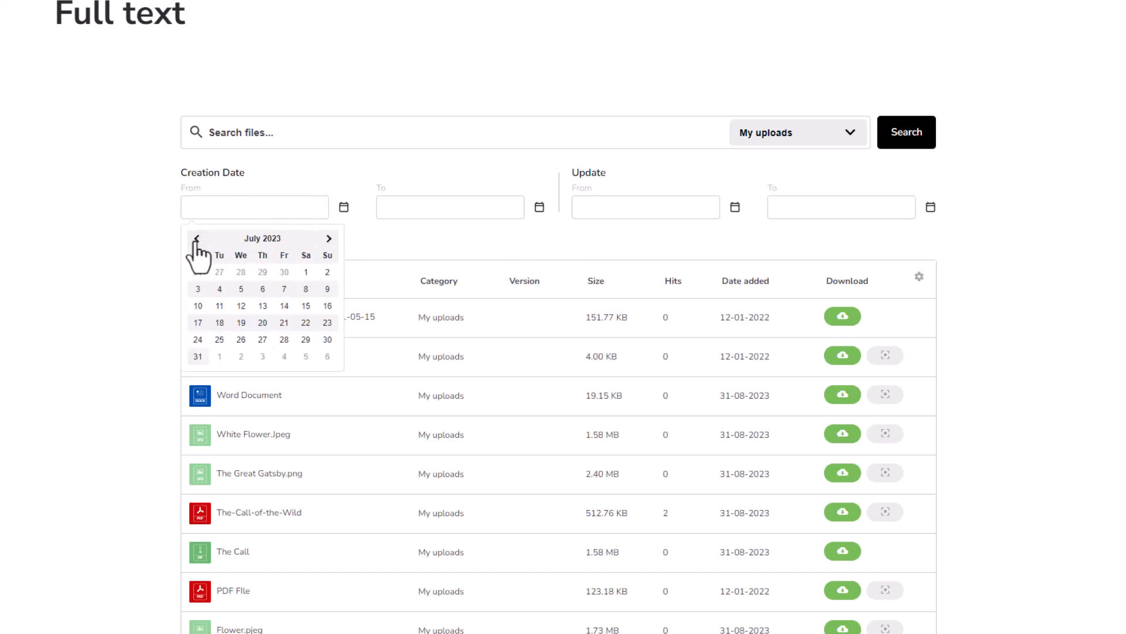
left_click(197, 239)
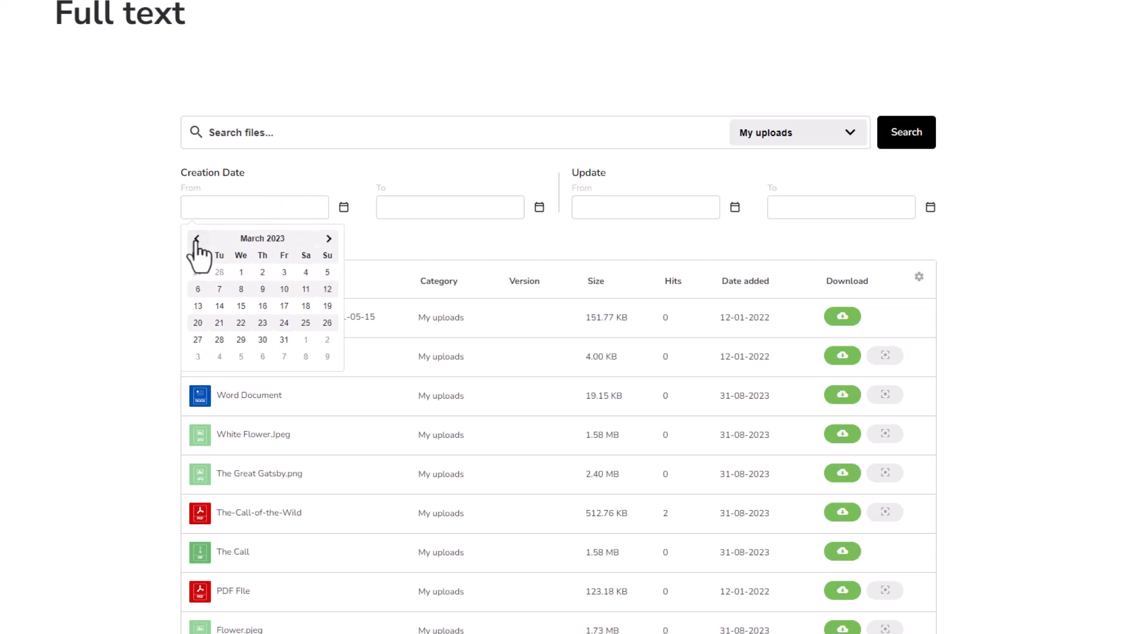
left_click(345, 224)
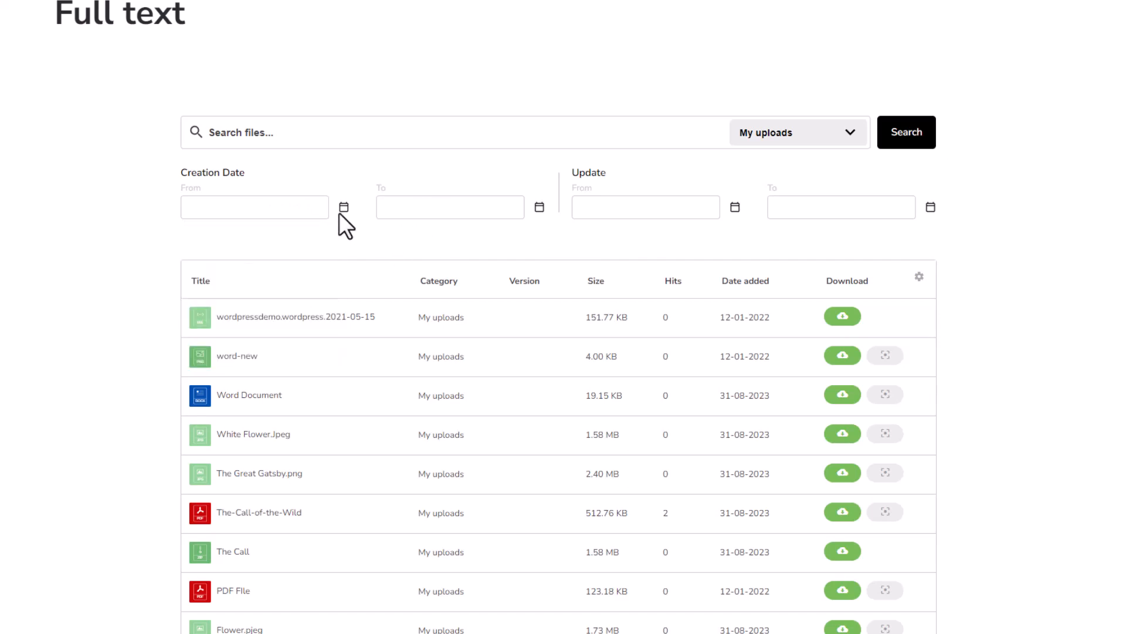
left_click(344, 207)
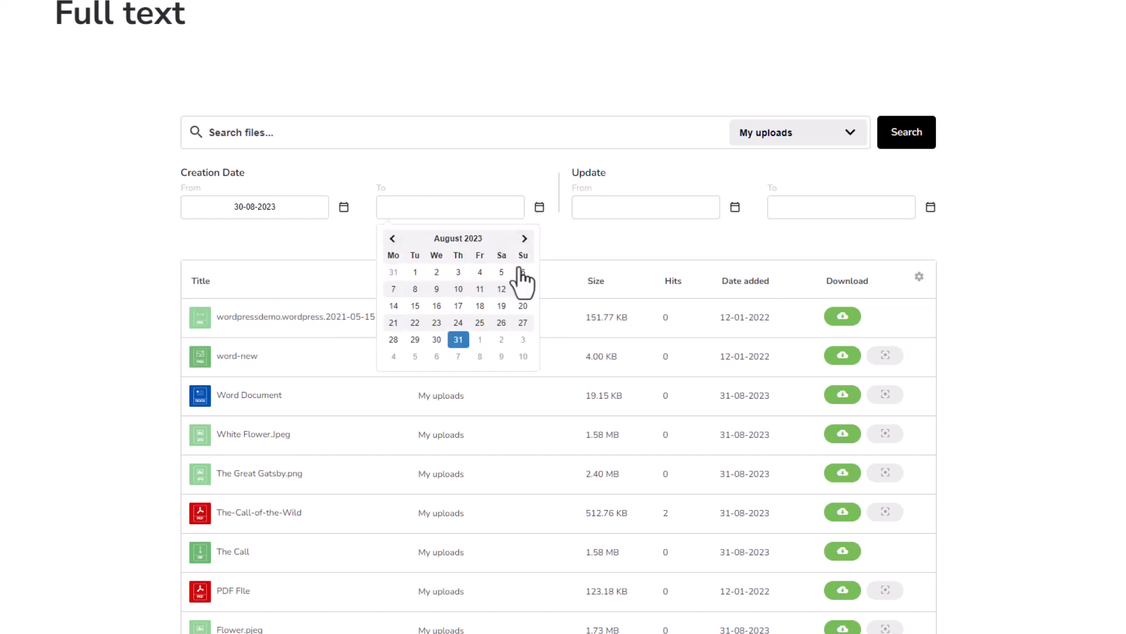
left_click(748, 178)
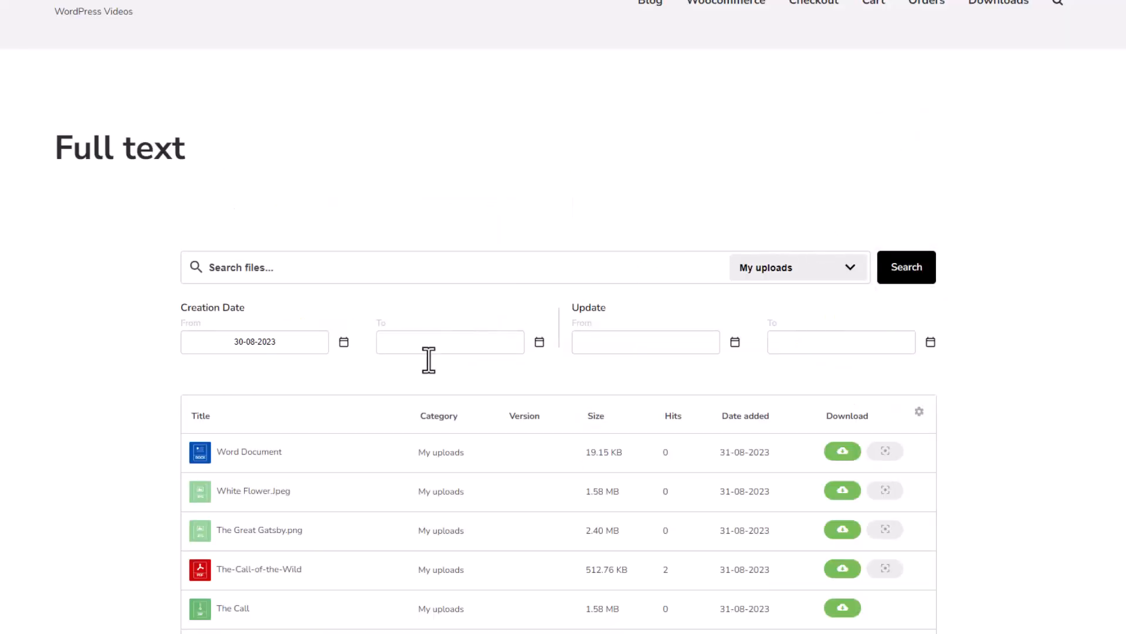
scroll("down", 3)
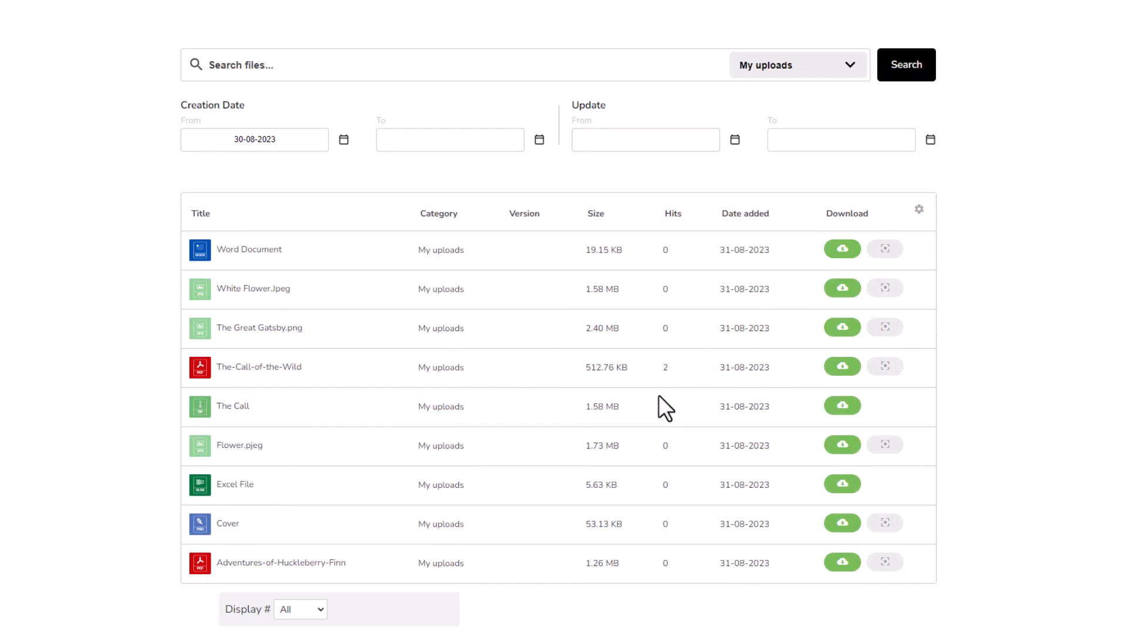
mouse_move(549, 407)
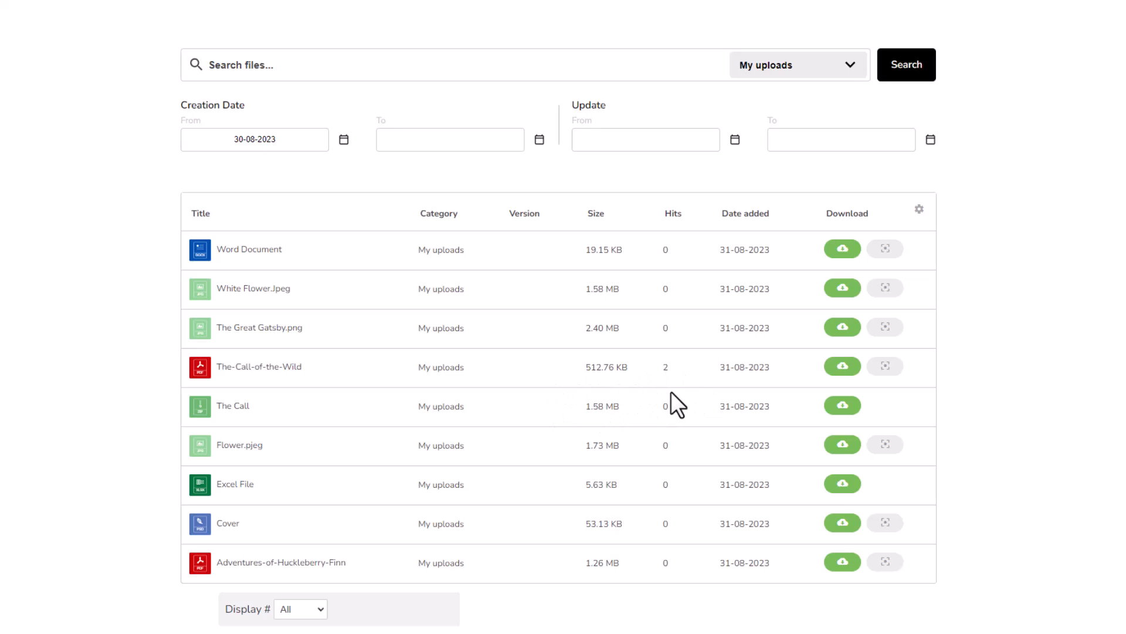
left_click(798, 65)
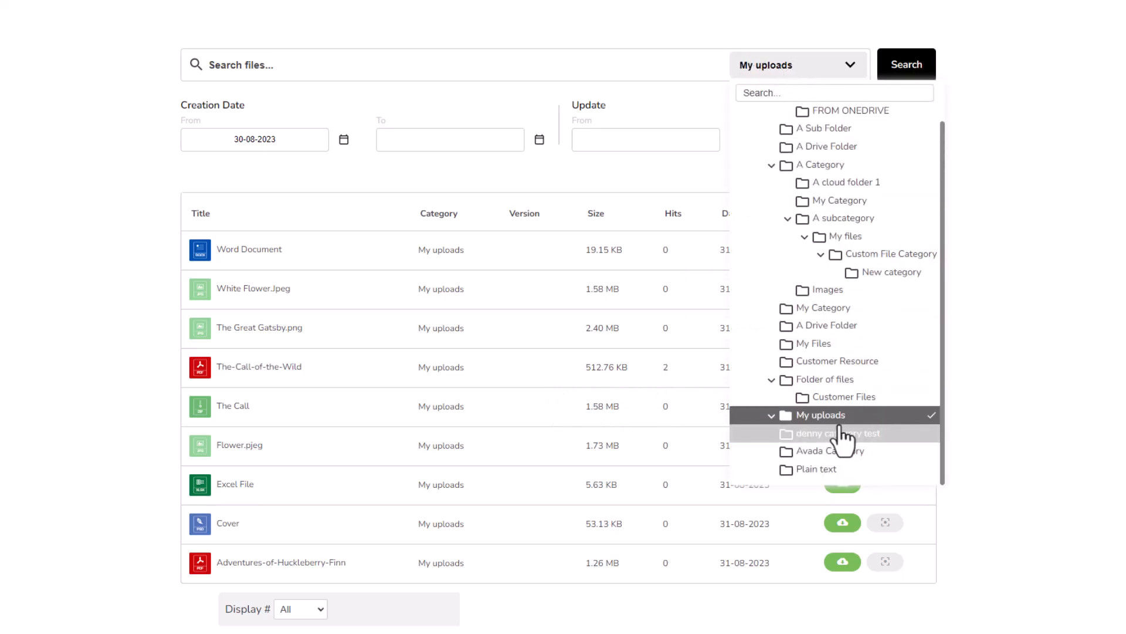
- Try denny category test and FROM ONEDRIVE, then settle on My uploads with the 30-08-2023 date filter
left_click(815, 469)
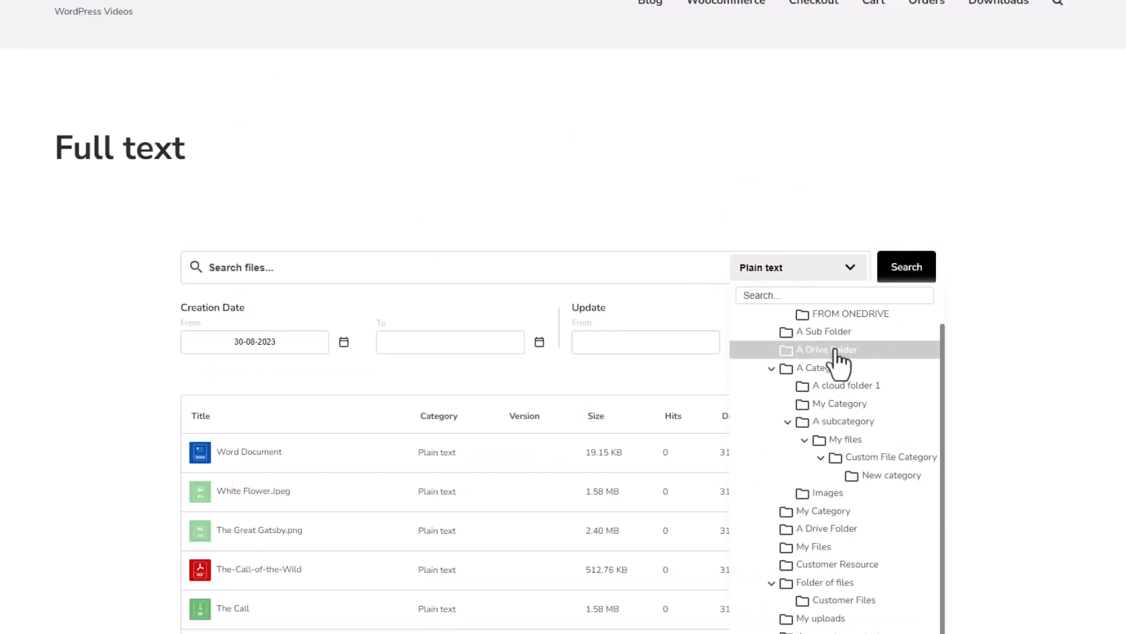
left_click(849, 313)
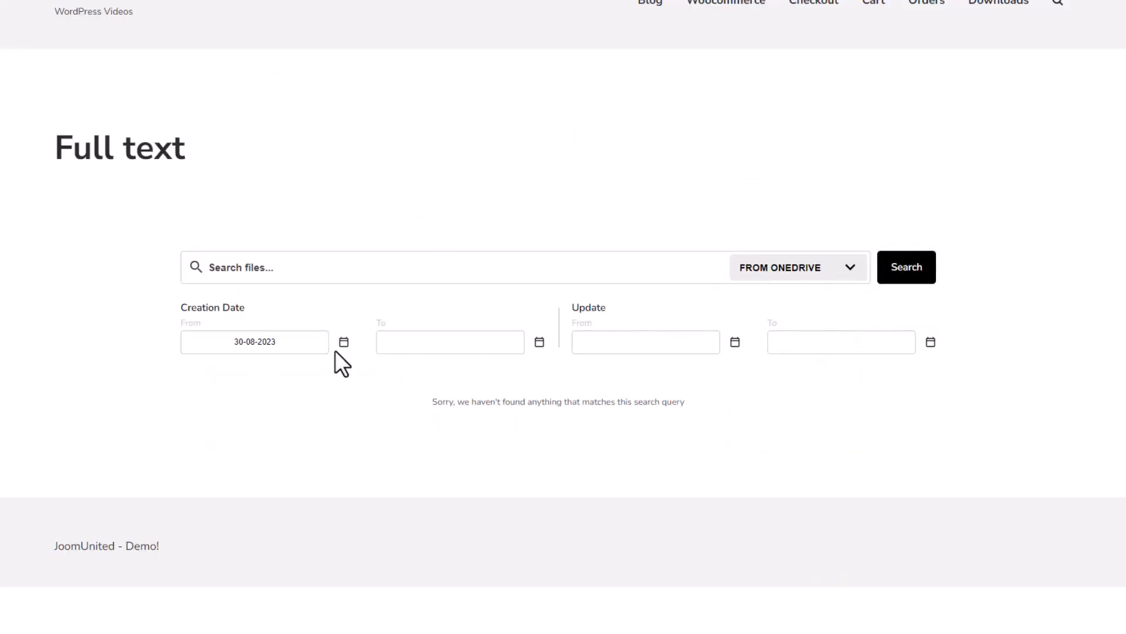
left_click(255, 342)
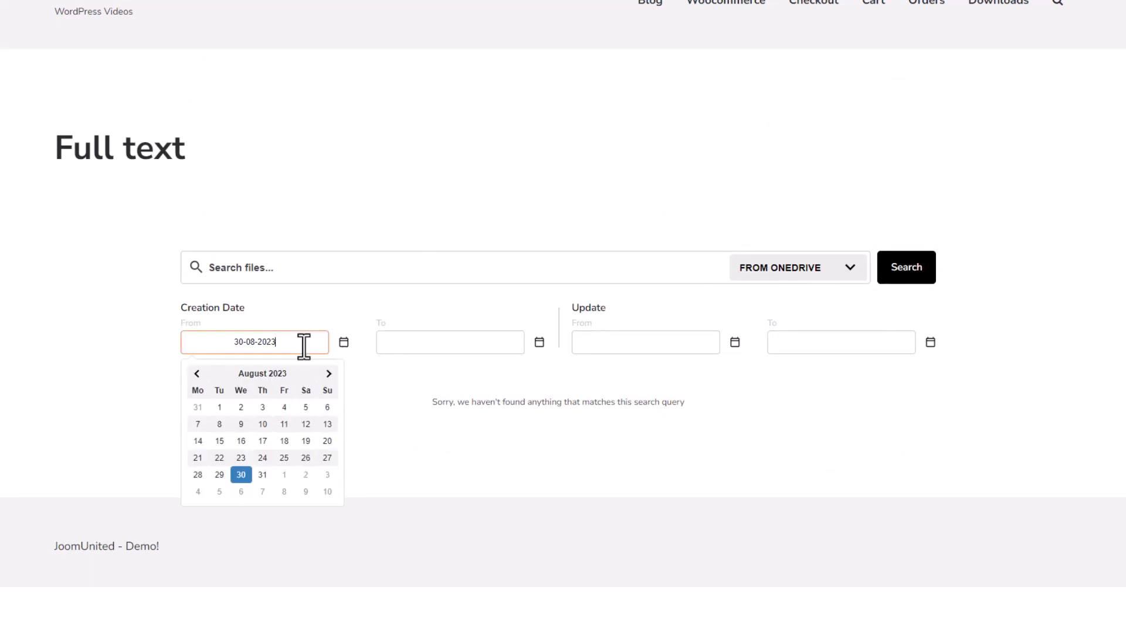
left_click(798, 267)
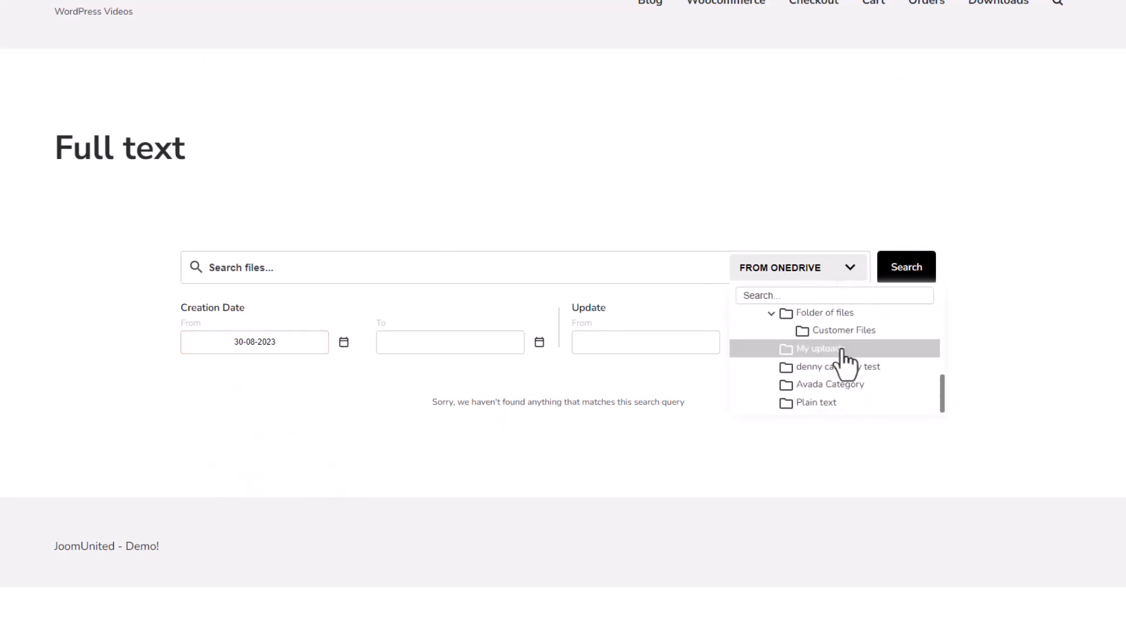
left_click(817, 349)
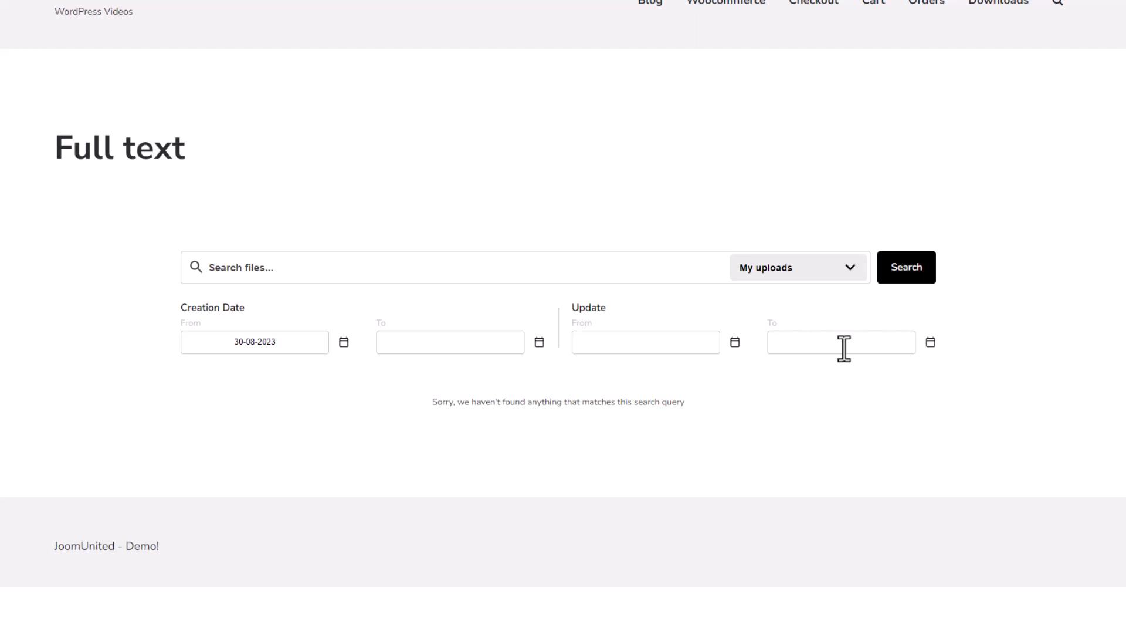
left_click(798, 266)
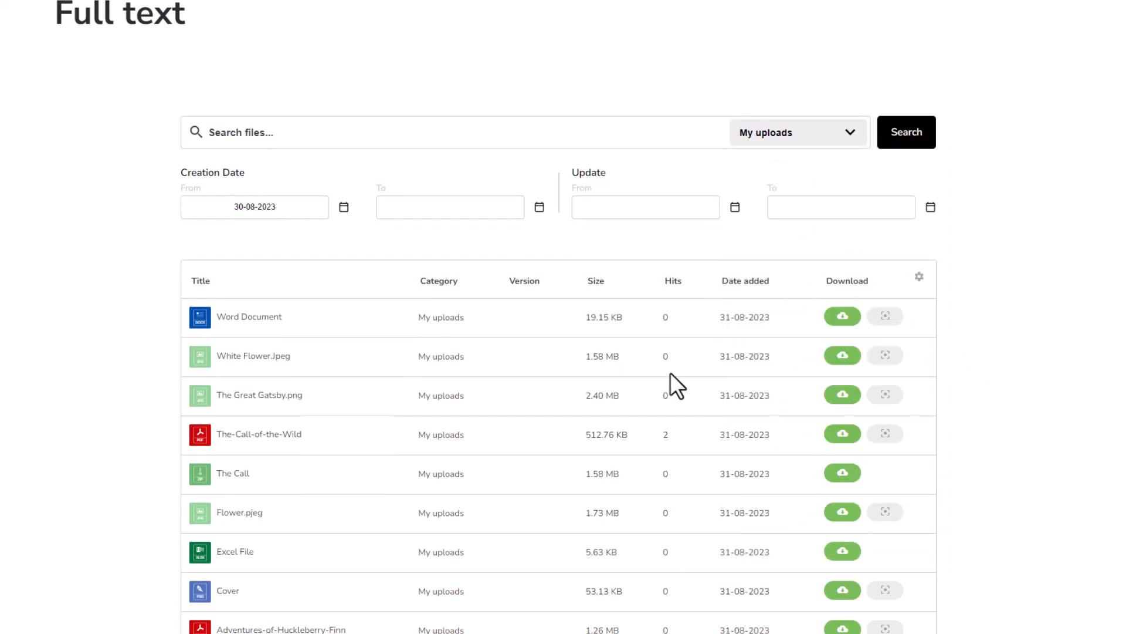
scroll("down", 3)
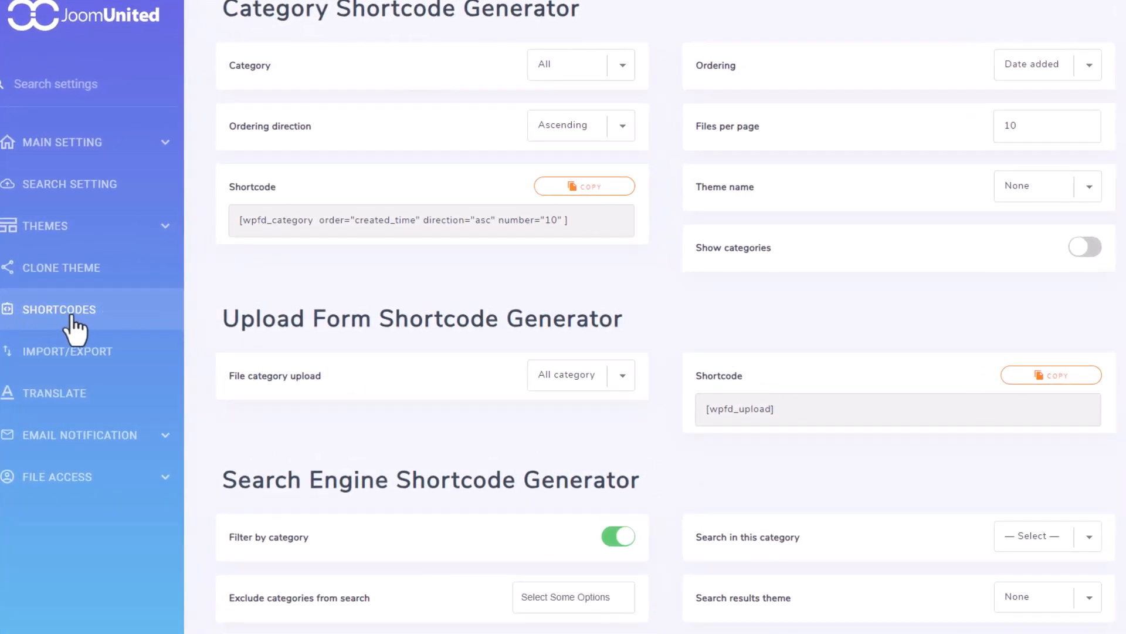
mouse_move(690, 331)
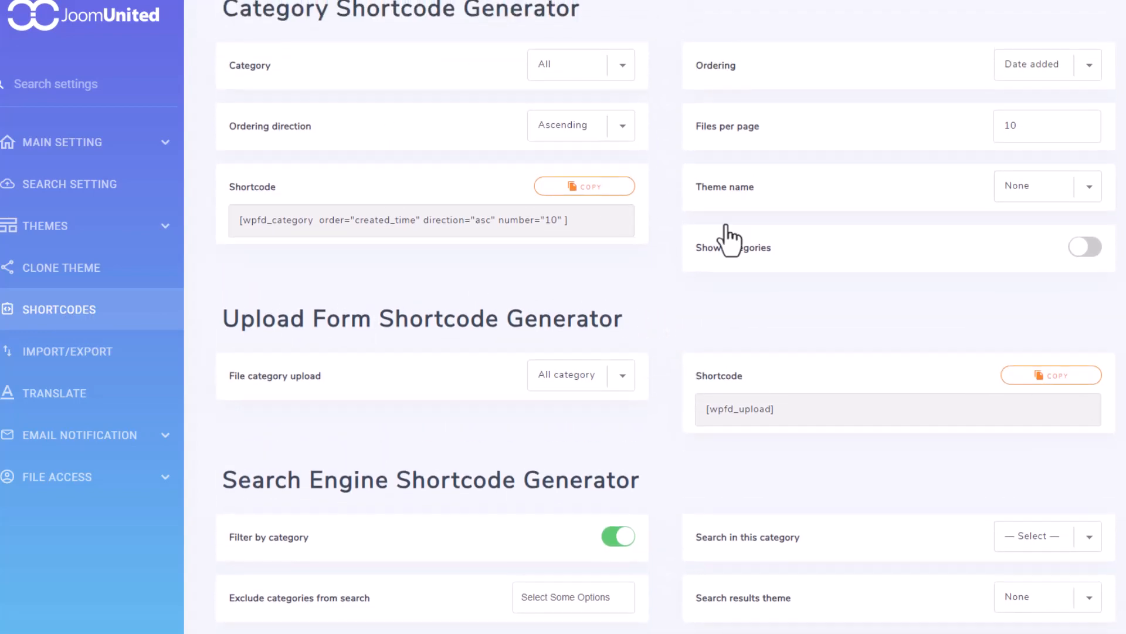
- Set the File category upload to A Sub Folder, then return it to All category
scroll("down", 3)
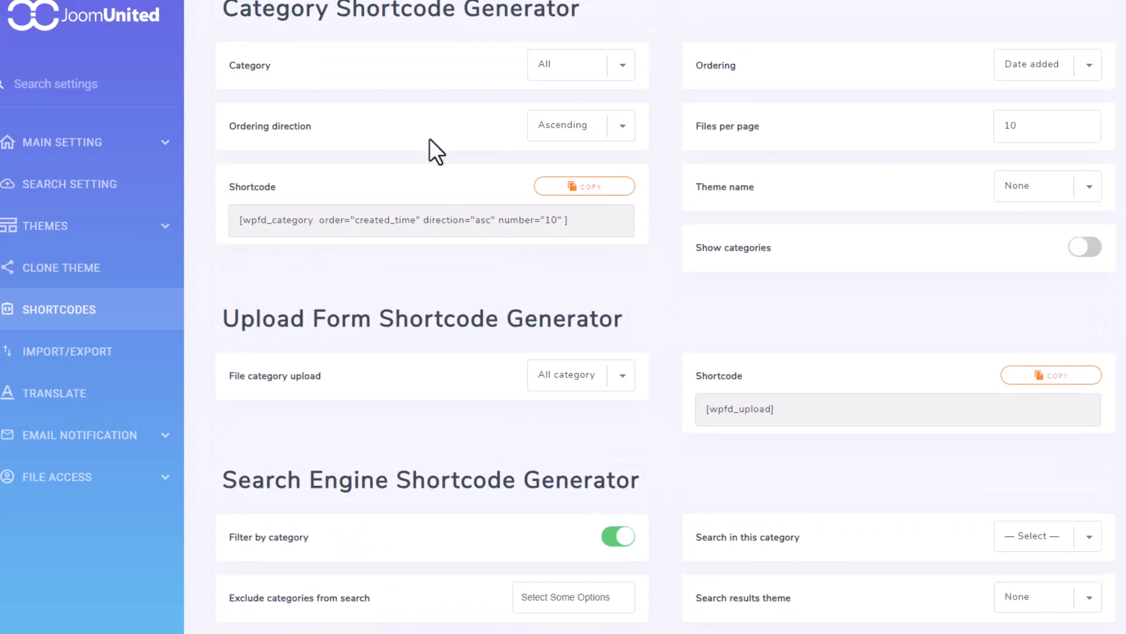
mouse_move(498, 56)
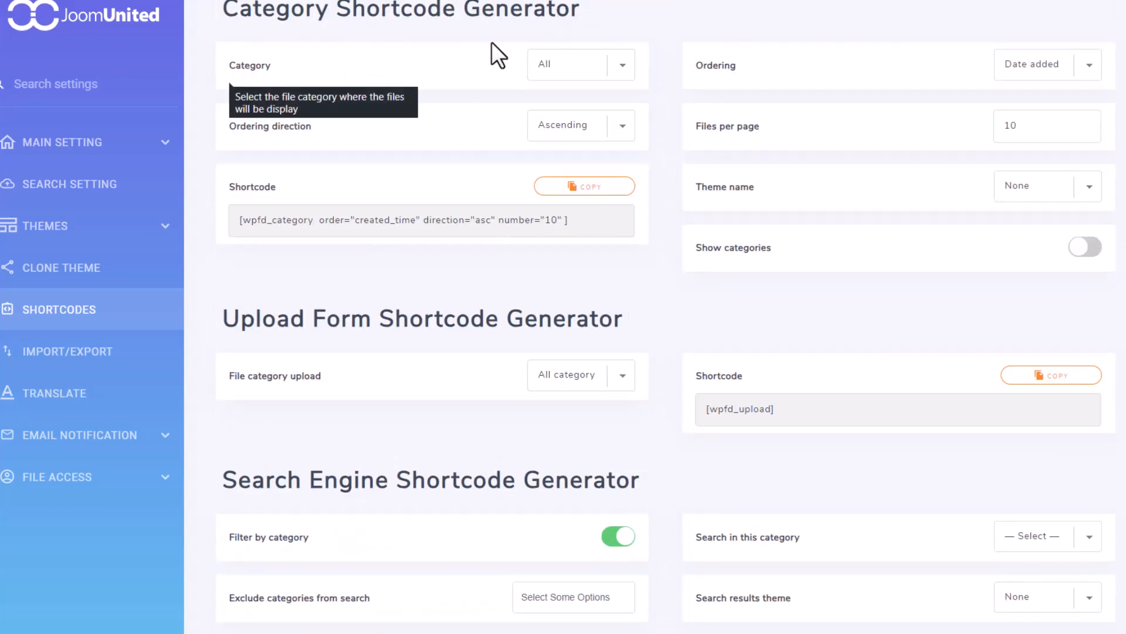
mouse_move(708, 86)
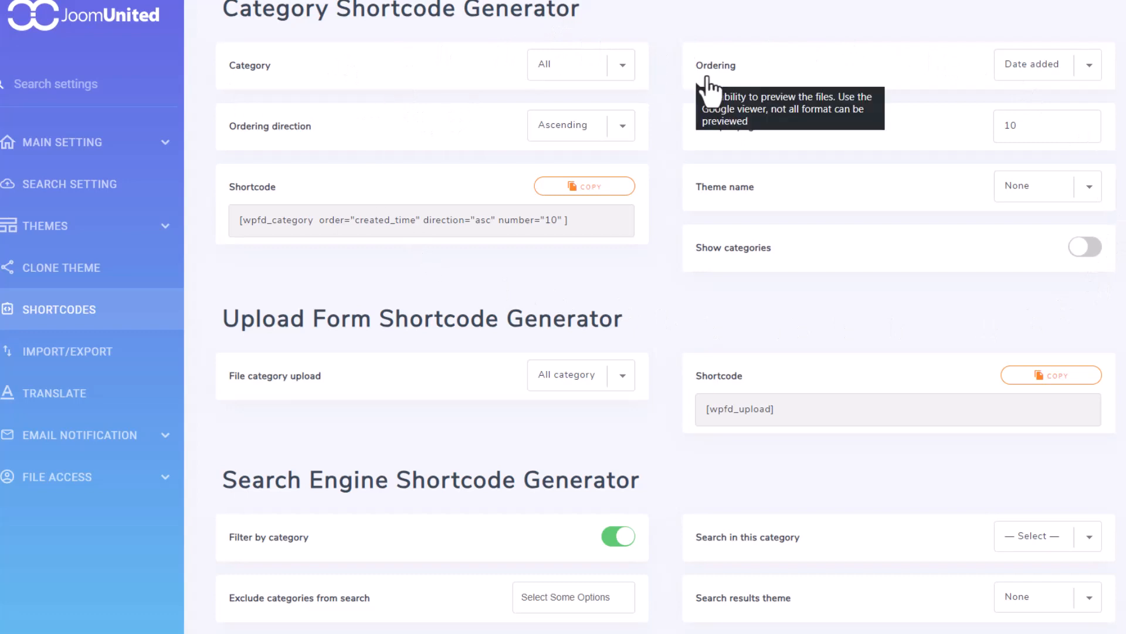
scroll("down", 3)
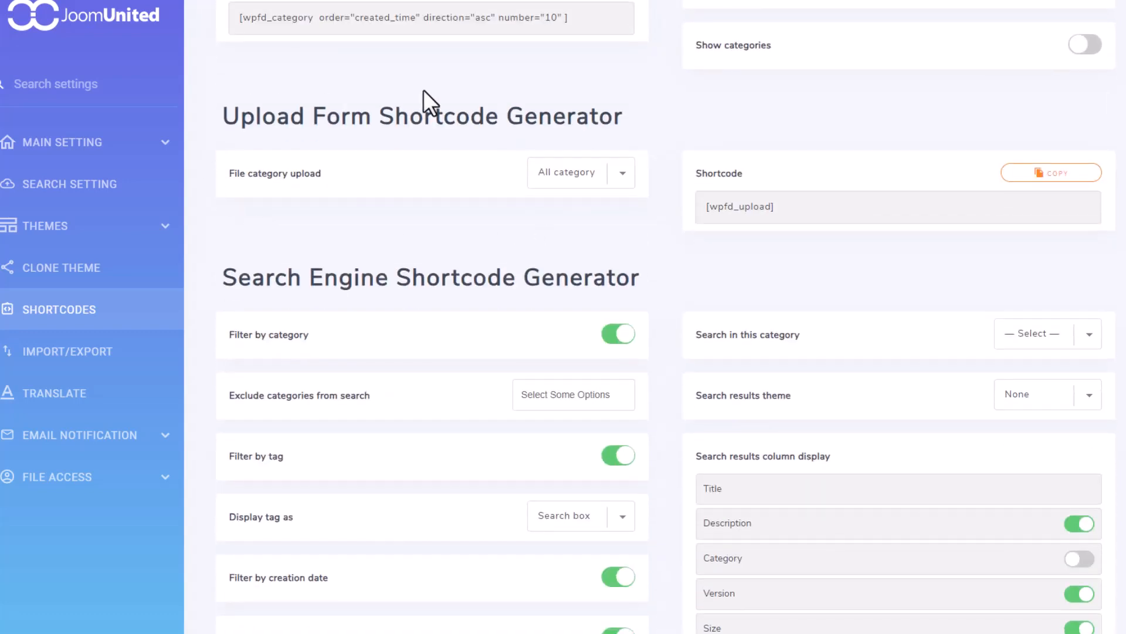
left_click(578, 173)
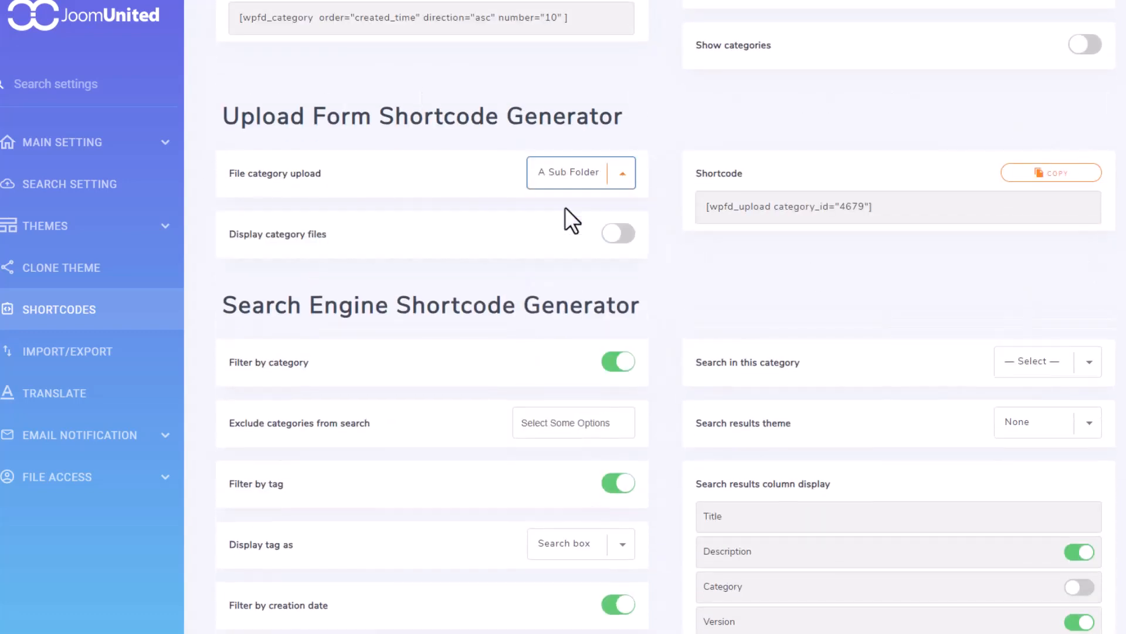
mouse_move(268, 183)
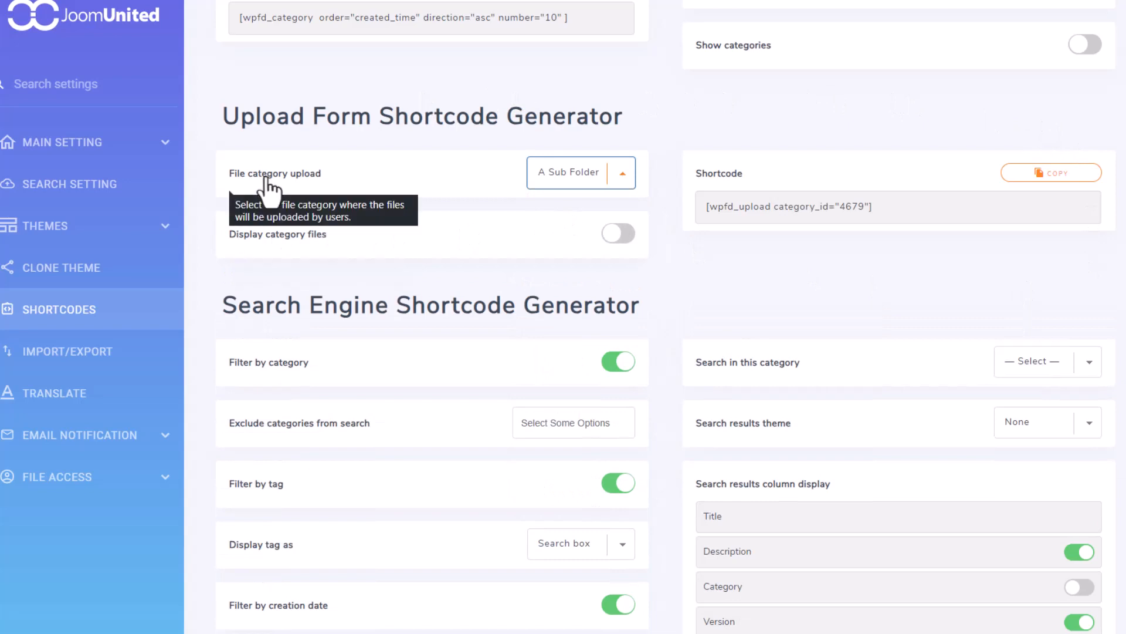
left_click(579, 172)
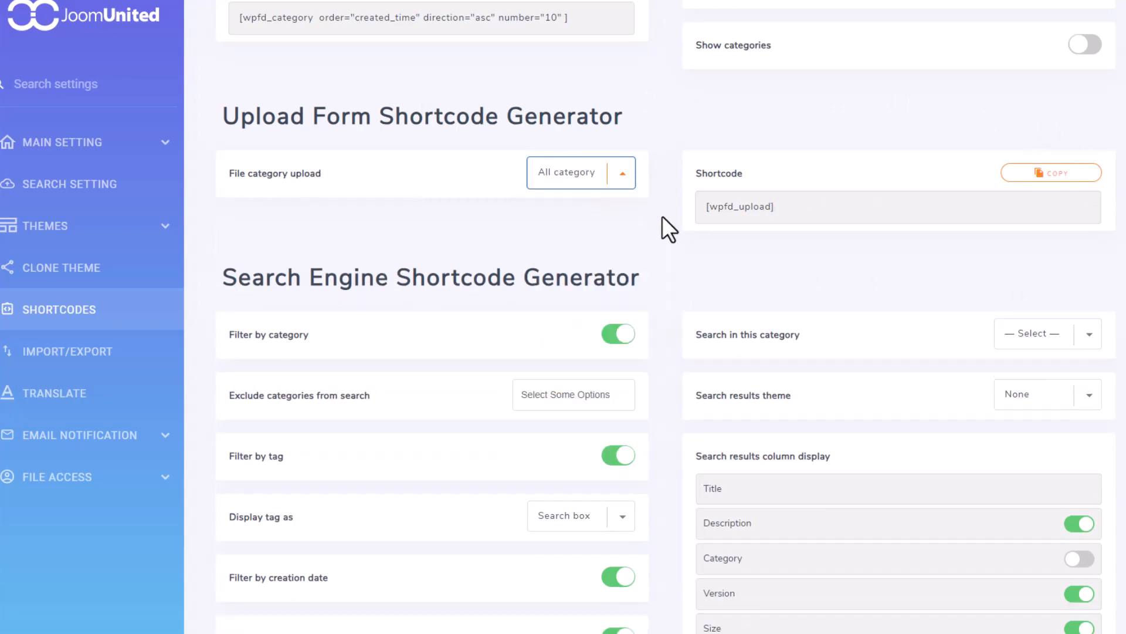
- Copy the search engine shortcode from the generator further down the Shortcodes settings
scroll("down", 3)
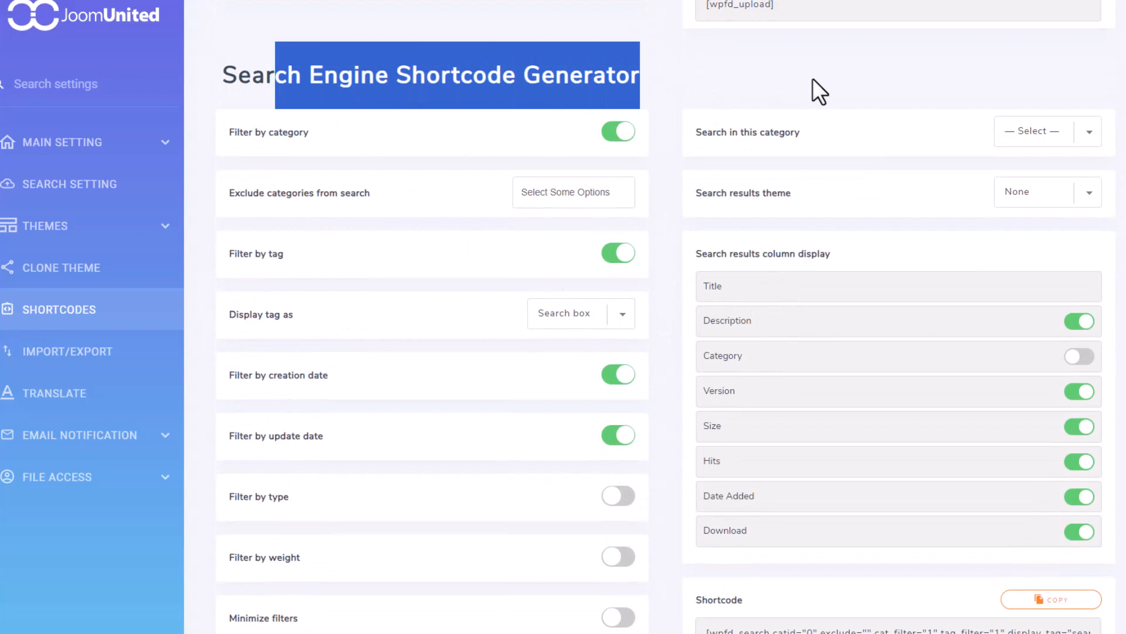
scroll("down", 3)
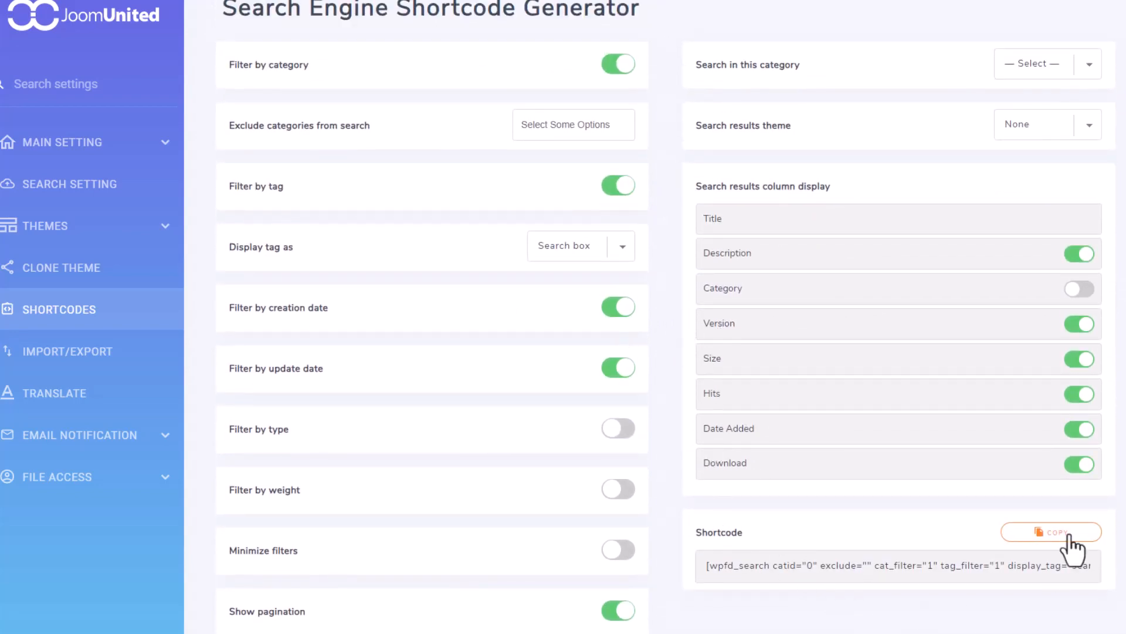
left_click(1052, 532)
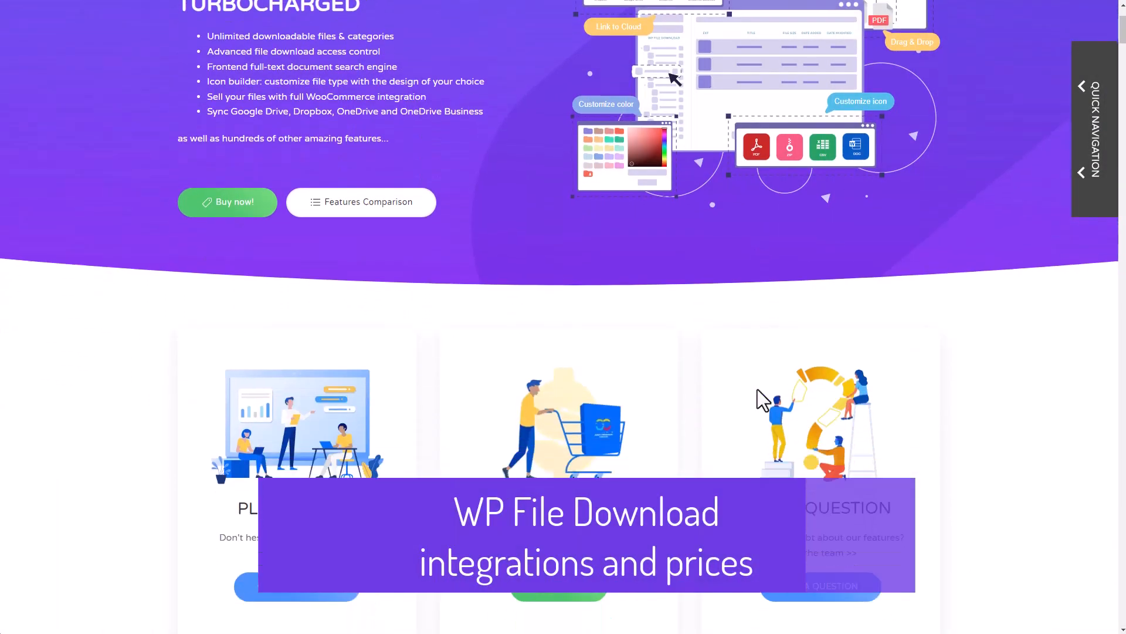
- Scroll the product page past integrations and testimonials to the Plugin and Addon Prices section
scroll("down", 3)
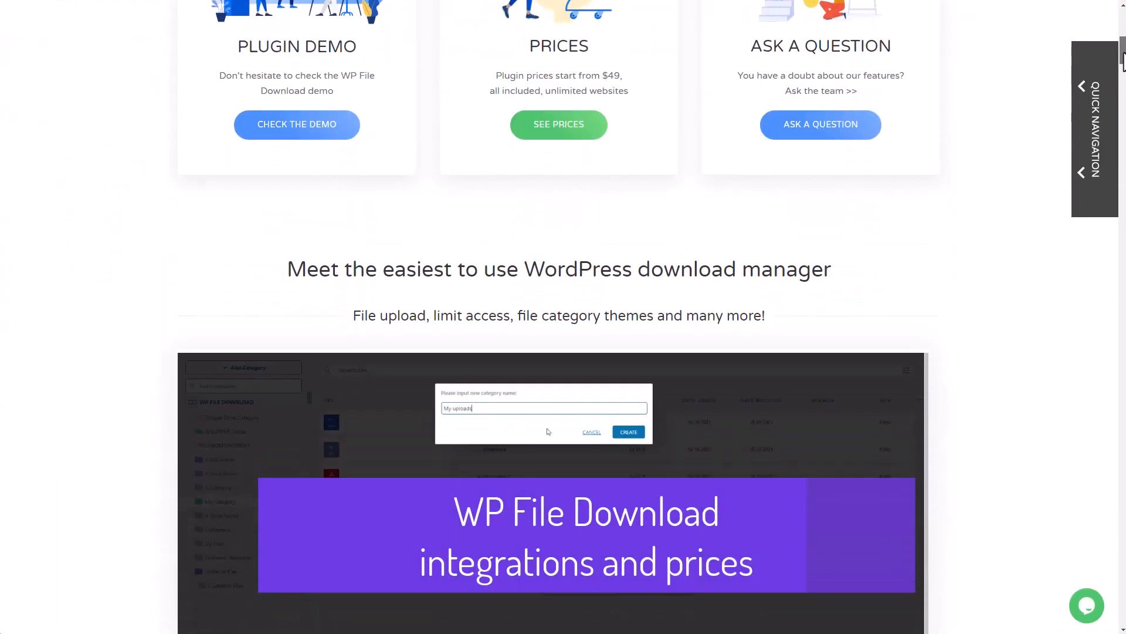
scroll("down", 3)
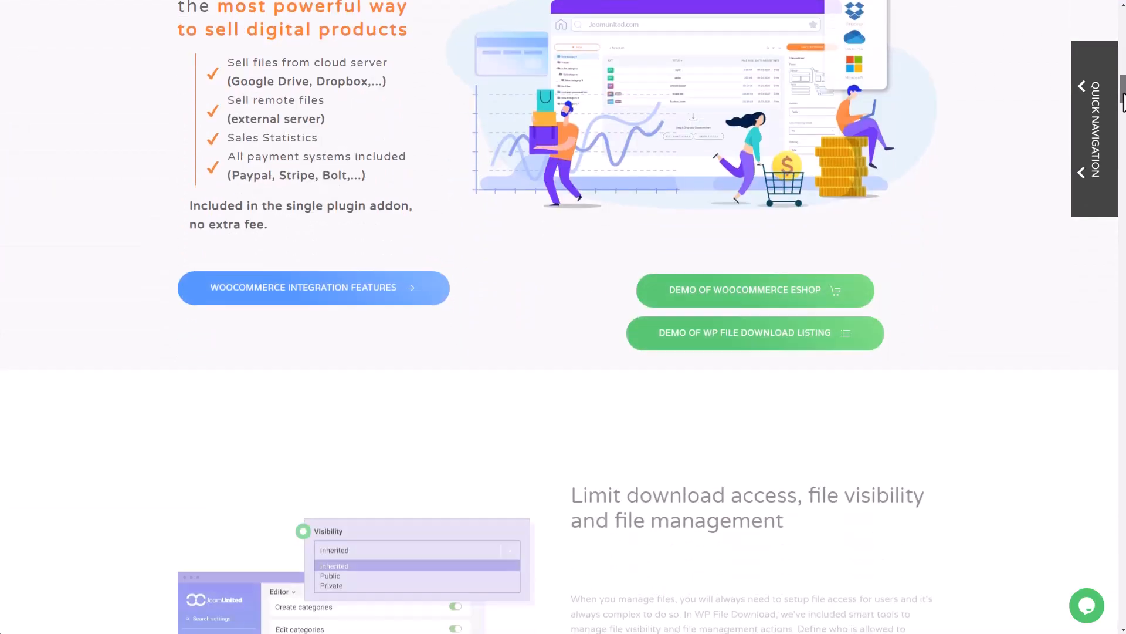
scroll("down", 3)
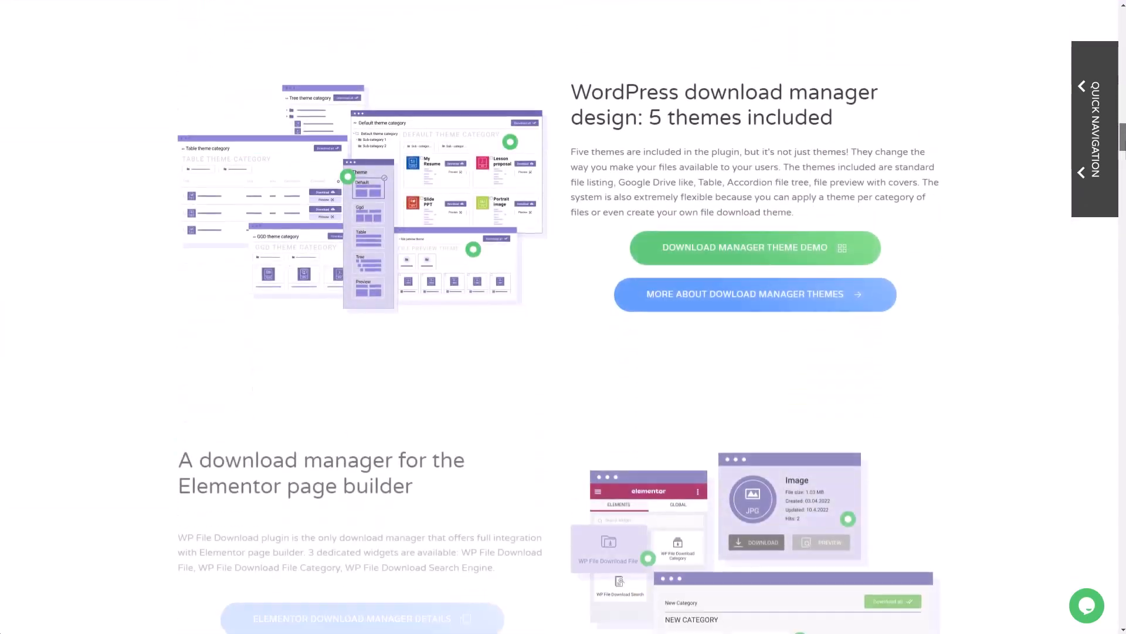
scroll("down", 3)
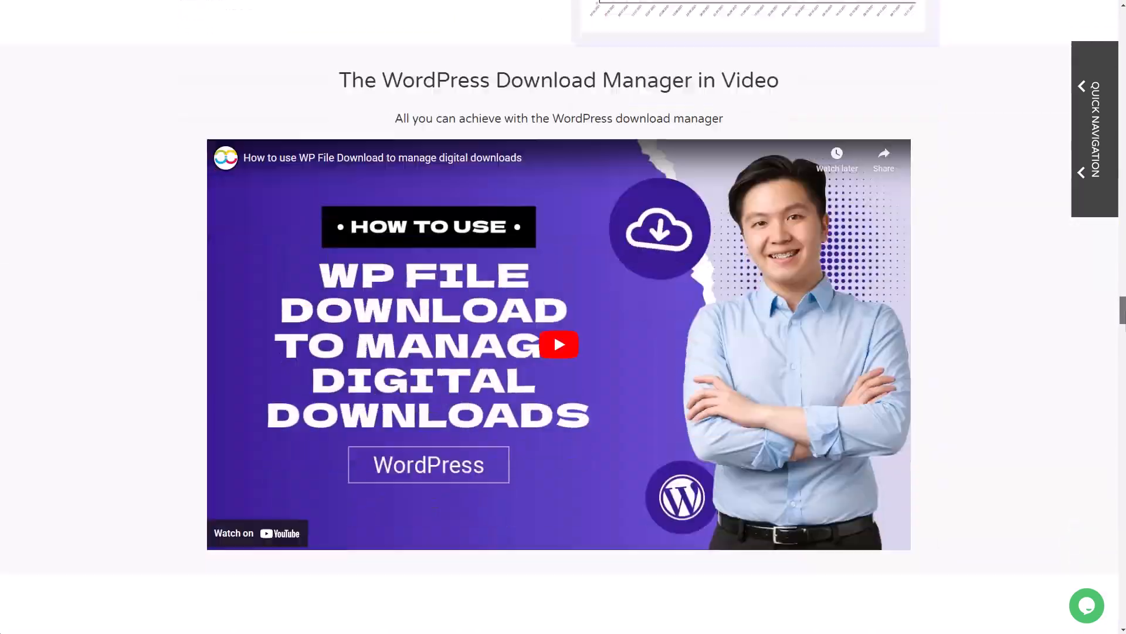
scroll("down", 3)
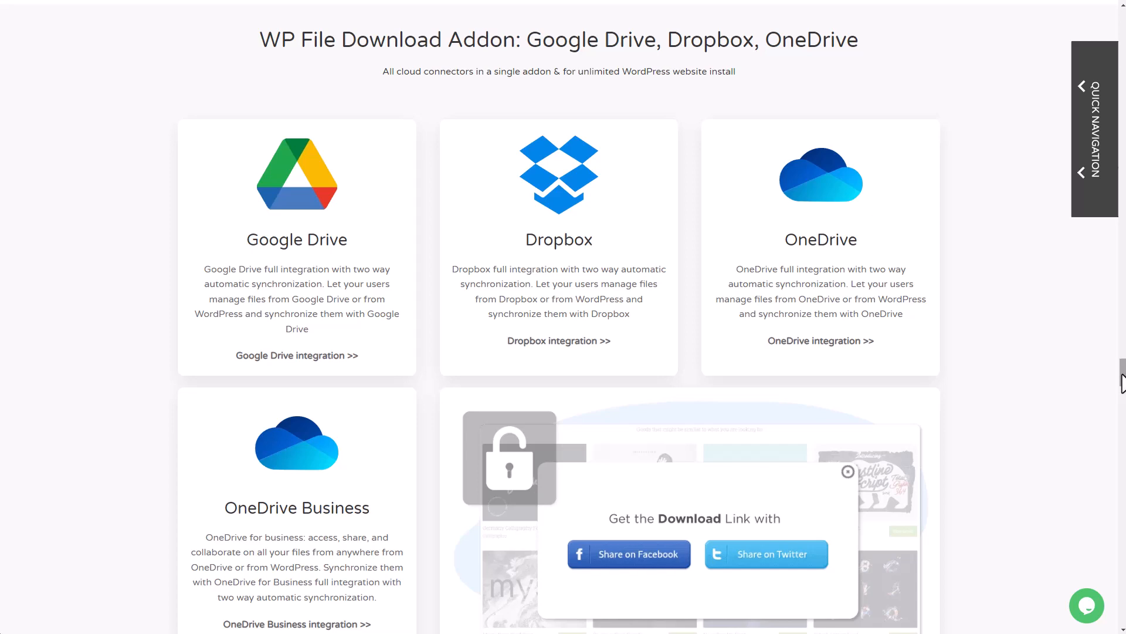
scroll("down", 3)
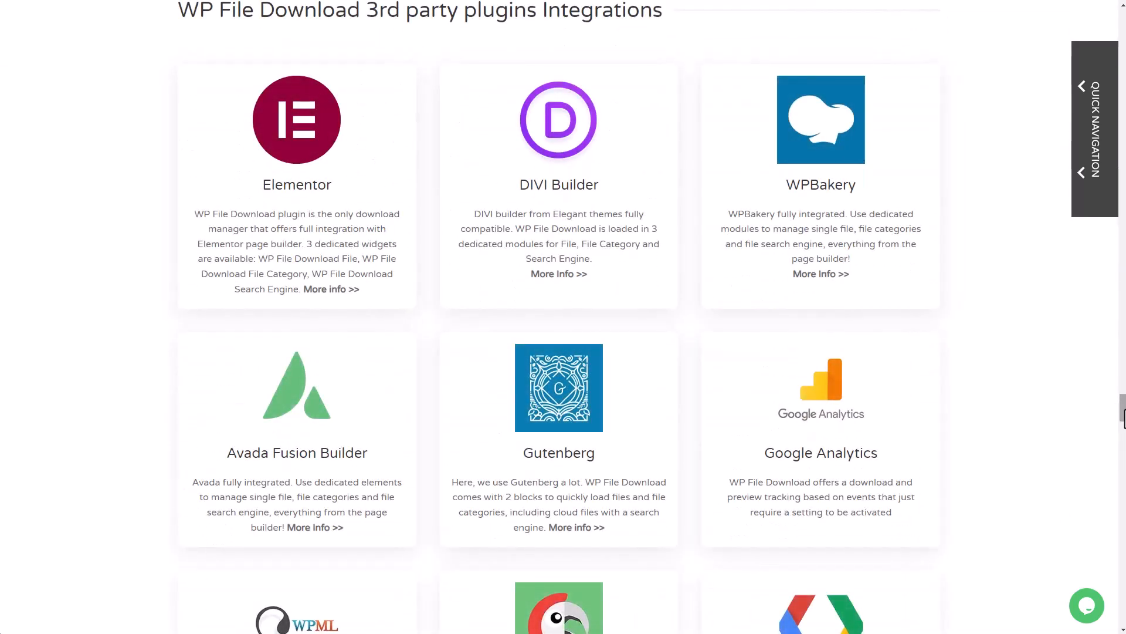
scroll("down", 3)
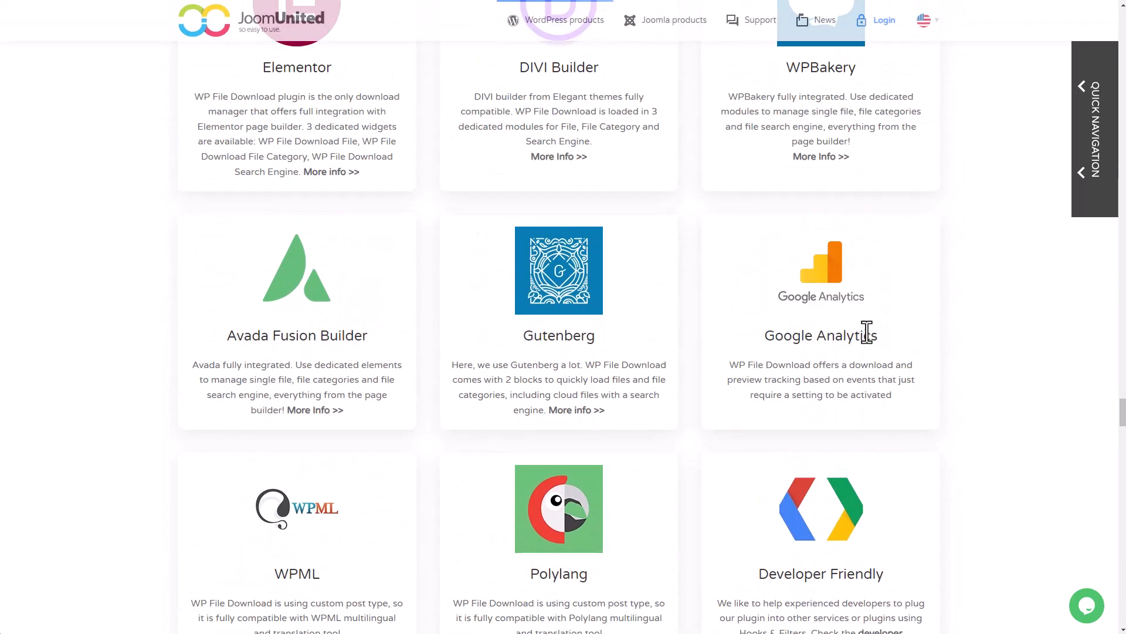
scroll("down", 3)
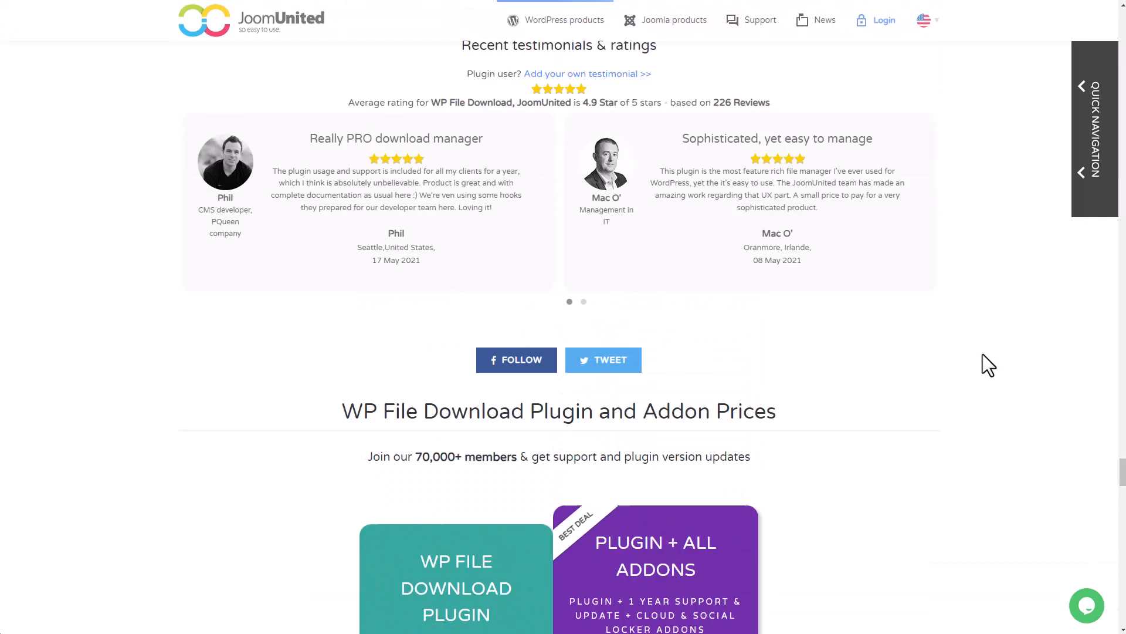
scroll("up", 3)
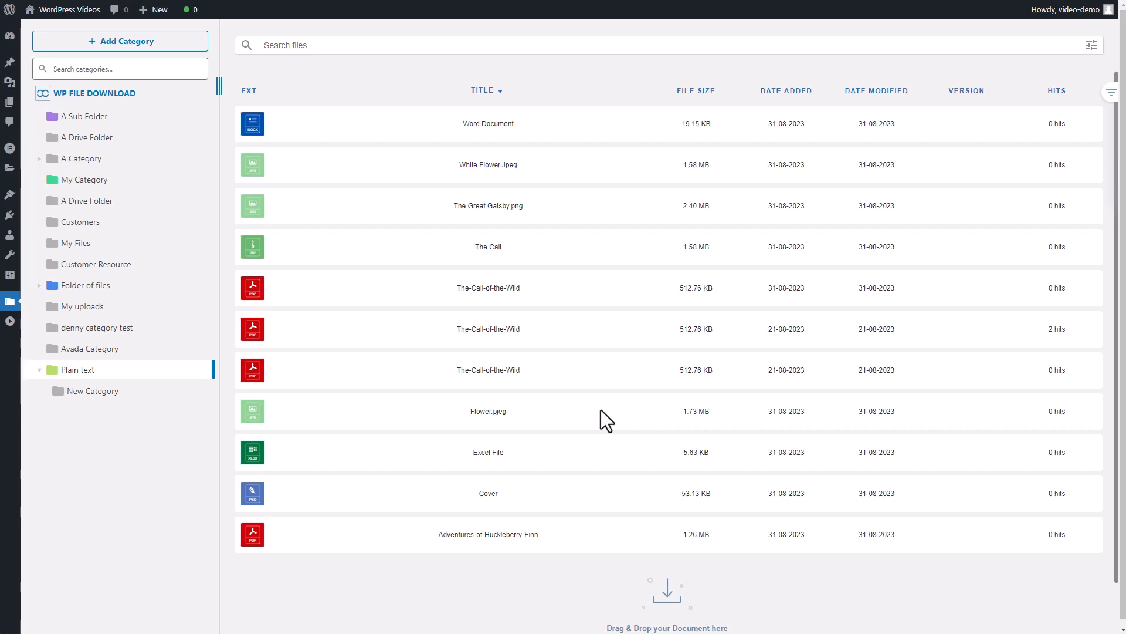
mouse_move(647, 395)
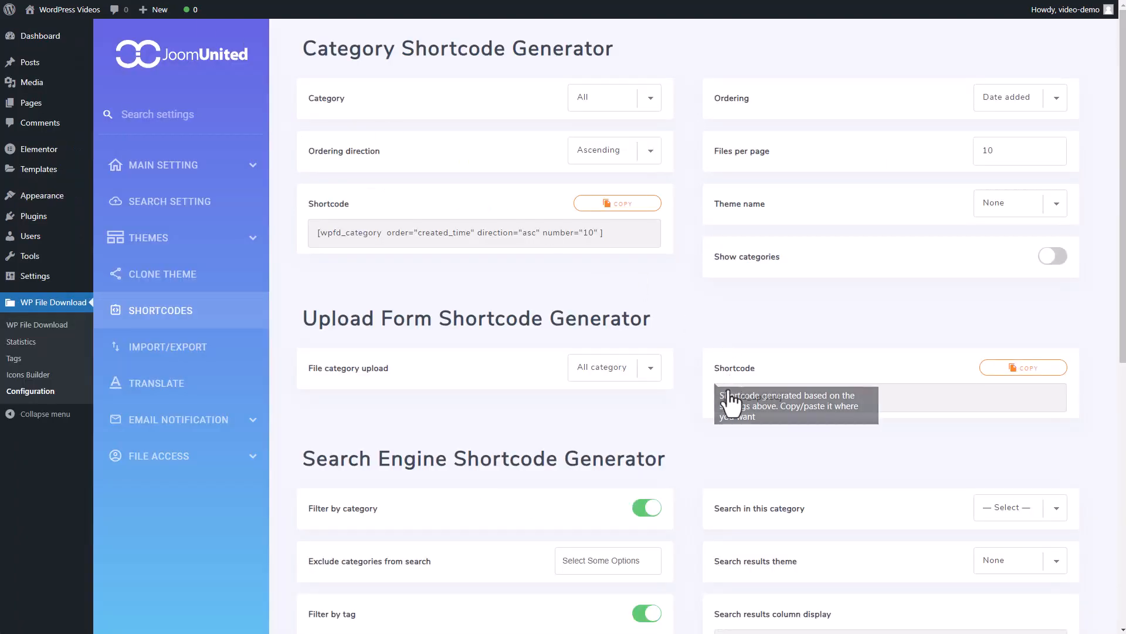
- Scroll the Shortcodes settings down to the Search Engine Shortcode Generator
scroll("down", 3)
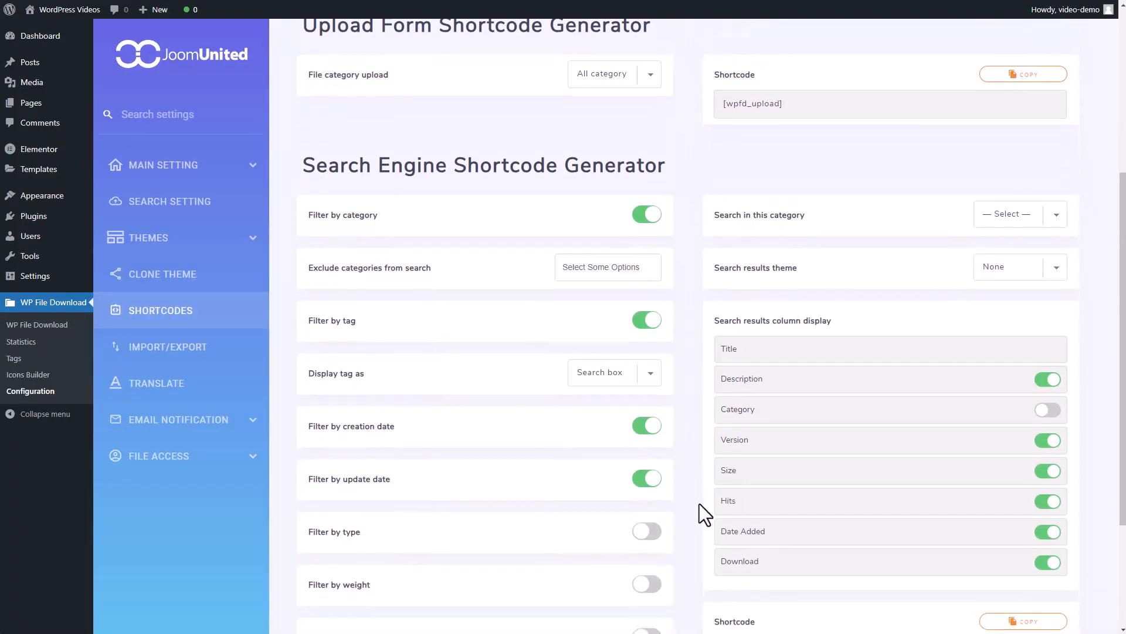